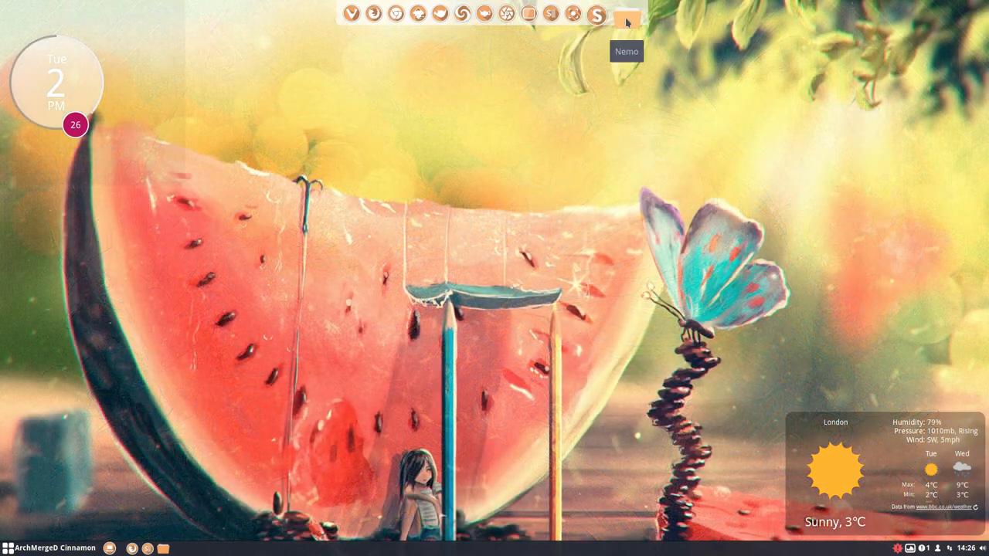
Launch Nemo on the home folder and show its hidden files with Ctrl+H.
left_click(627, 14)
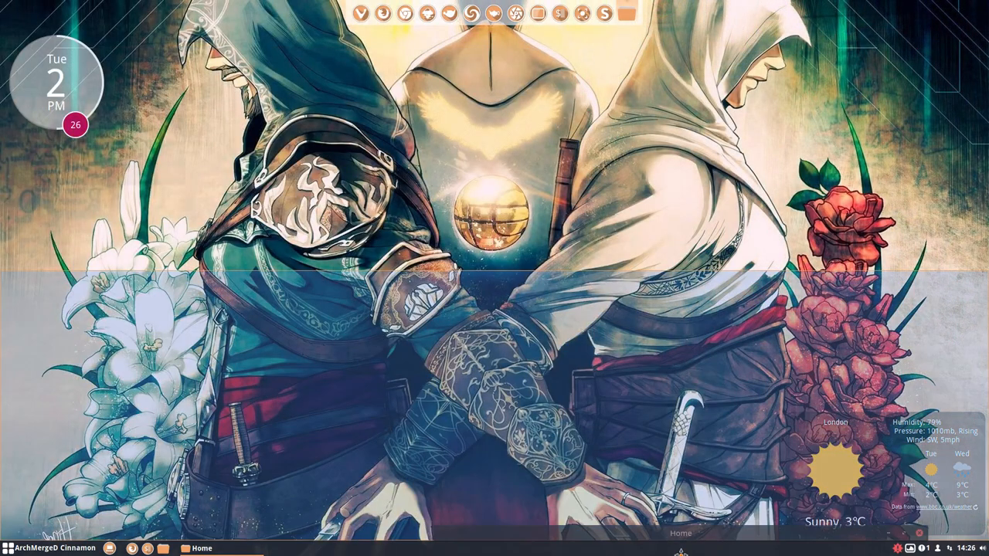
left_click(196, 547)
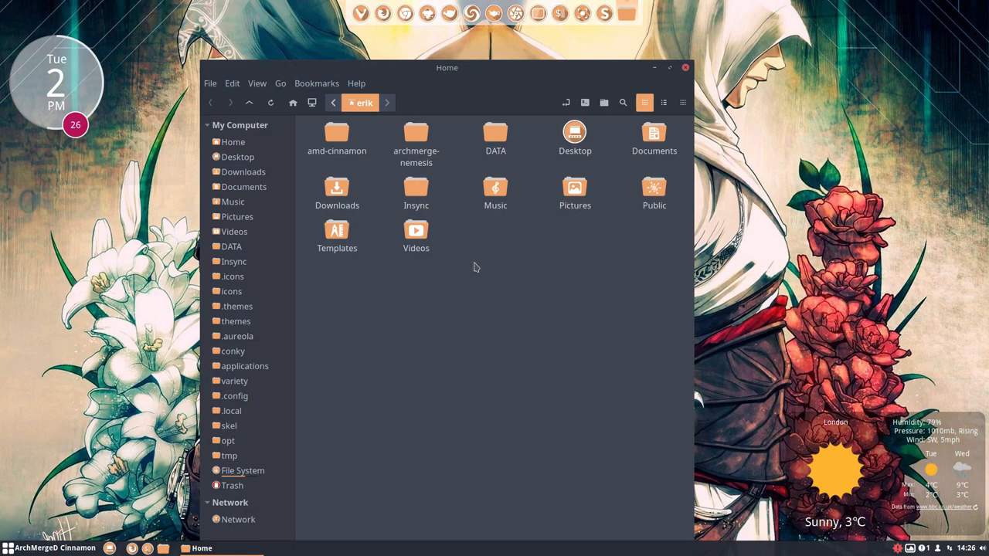
key("ctrl+h")
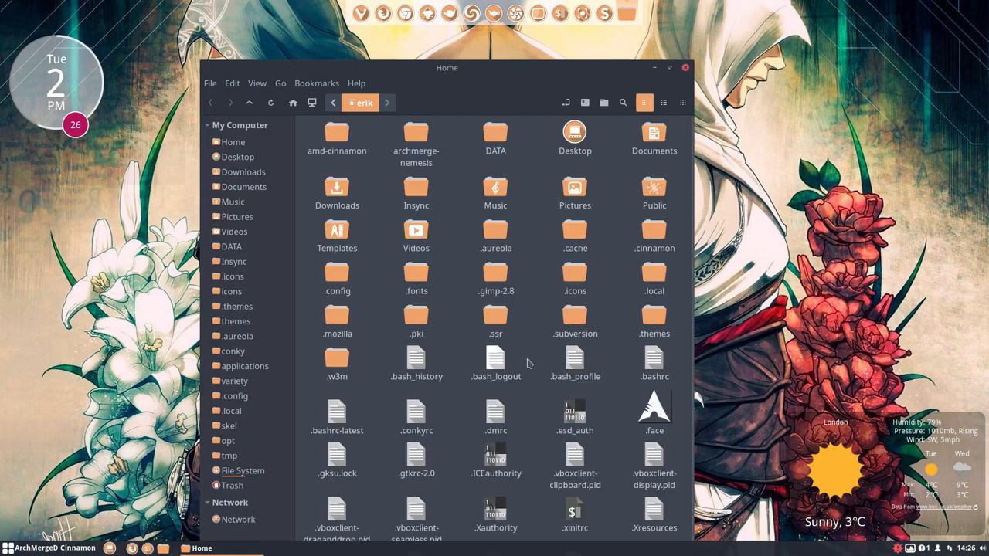
View .bashrc in Sublime Text, then start neofetch in a terminal beside the home folder.
double_click(654, 363)
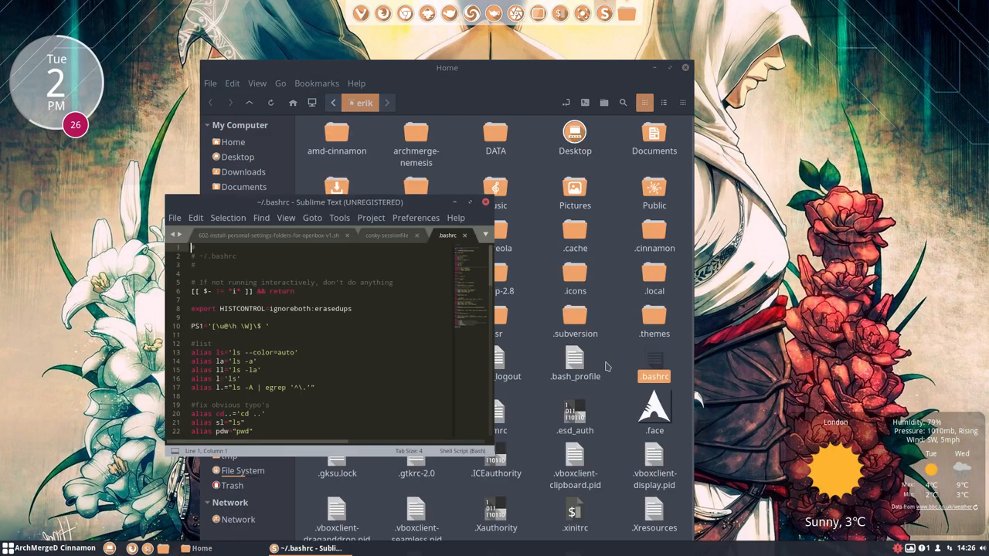
scroll("down", 3)
type("EDITOR=nano")
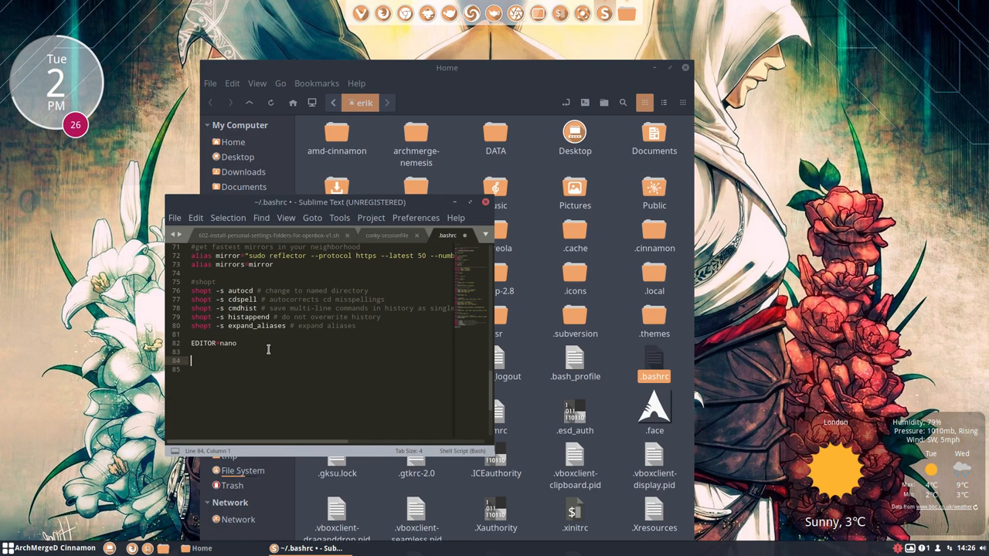
type("neo")
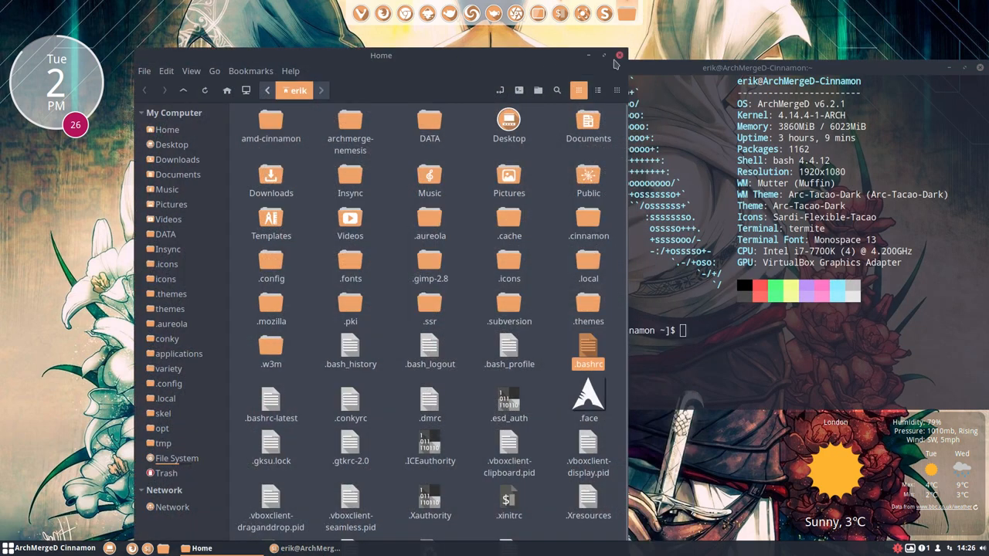
Close the home folder window and then the Termite terminal.
left_click(618, 56)
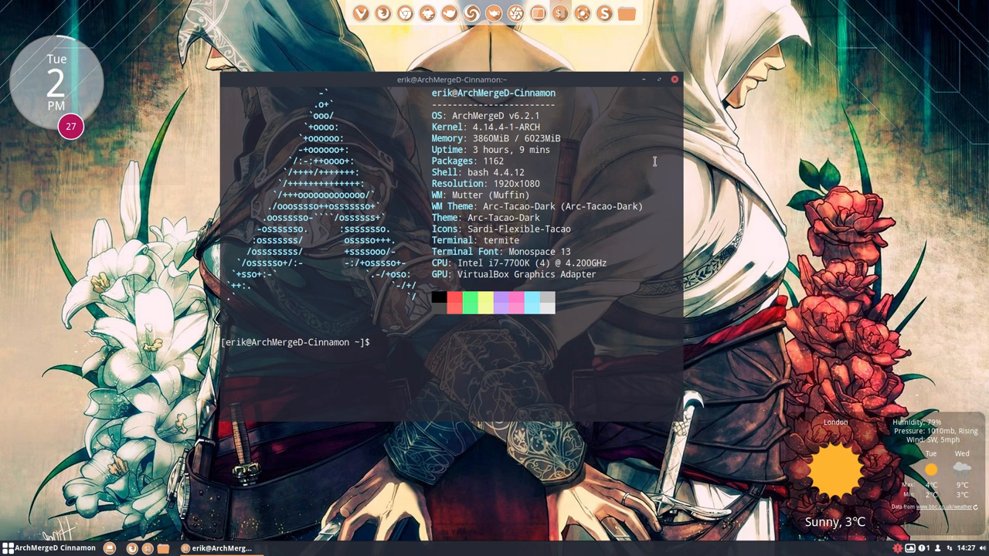
left_click(659, 79)
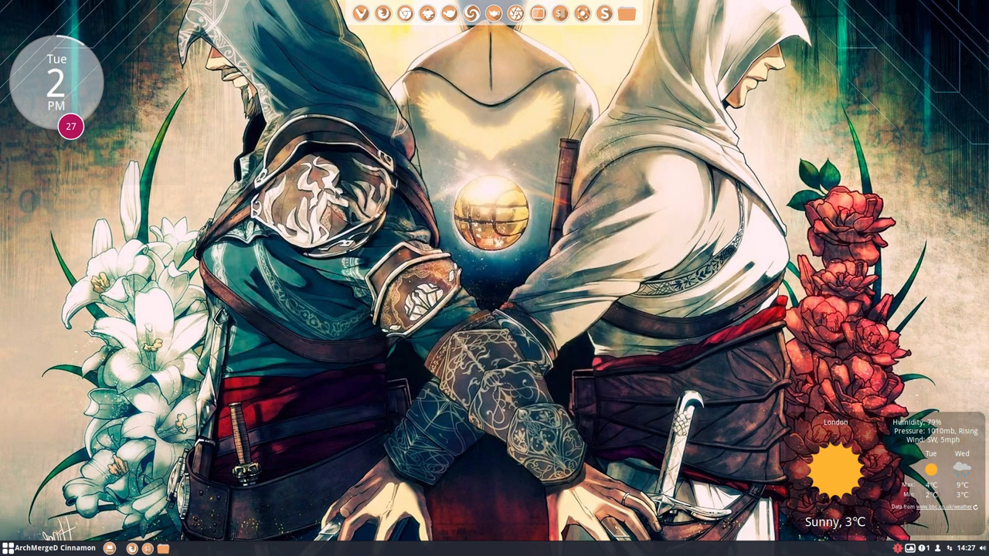
mouse_move(627, 37)
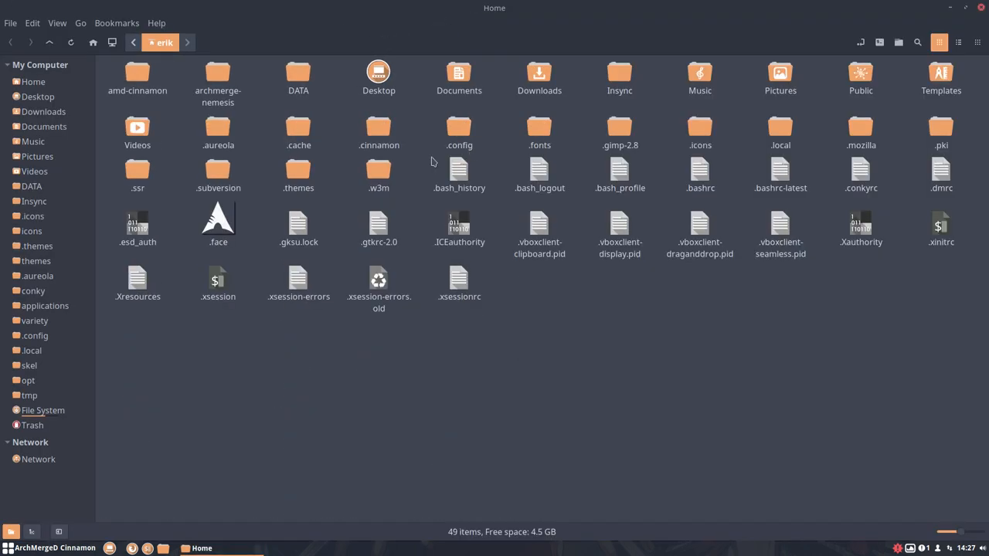
mouse_move(291, 359)
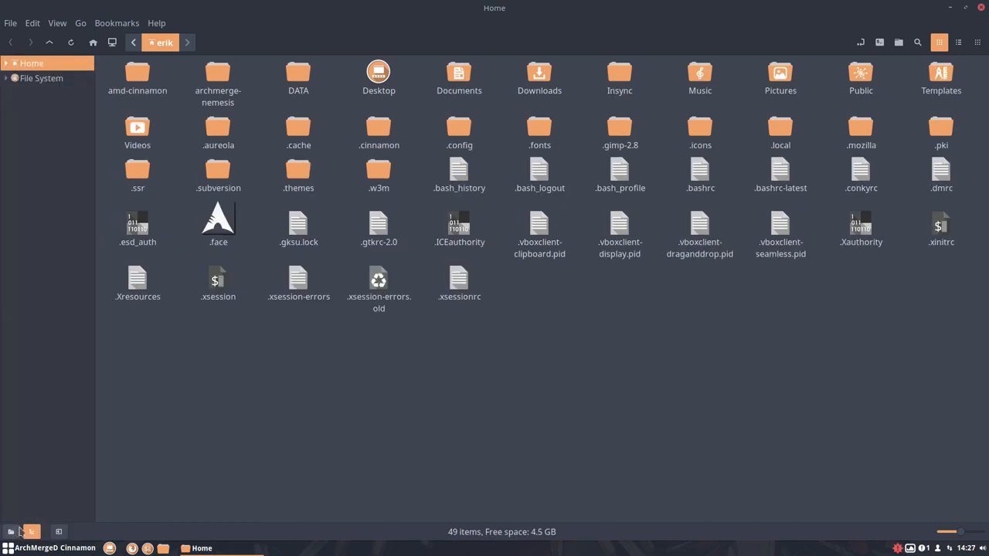
Switch the Nemo sidebar from the folder tree back to the Places list.
left_click(30, 531)
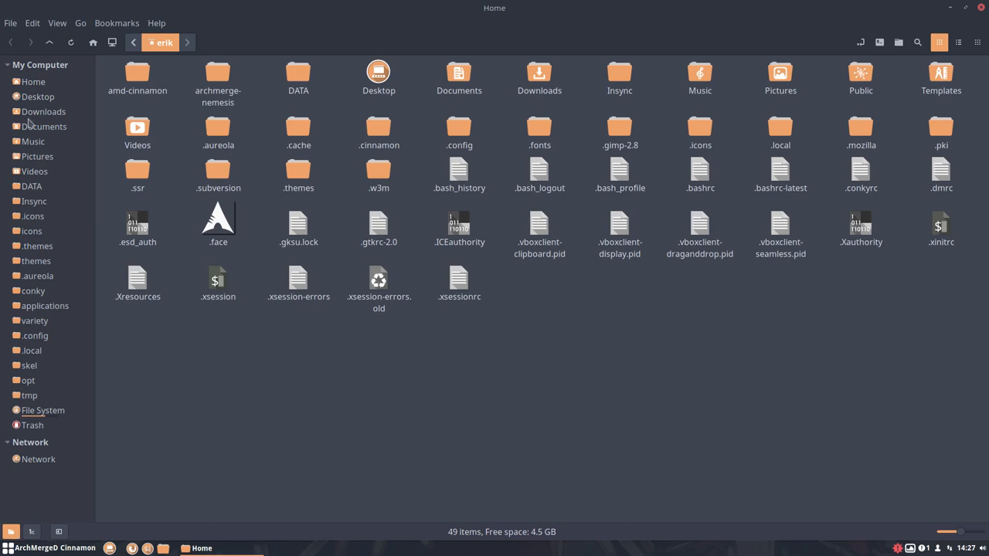
mouse_move(631, 48)
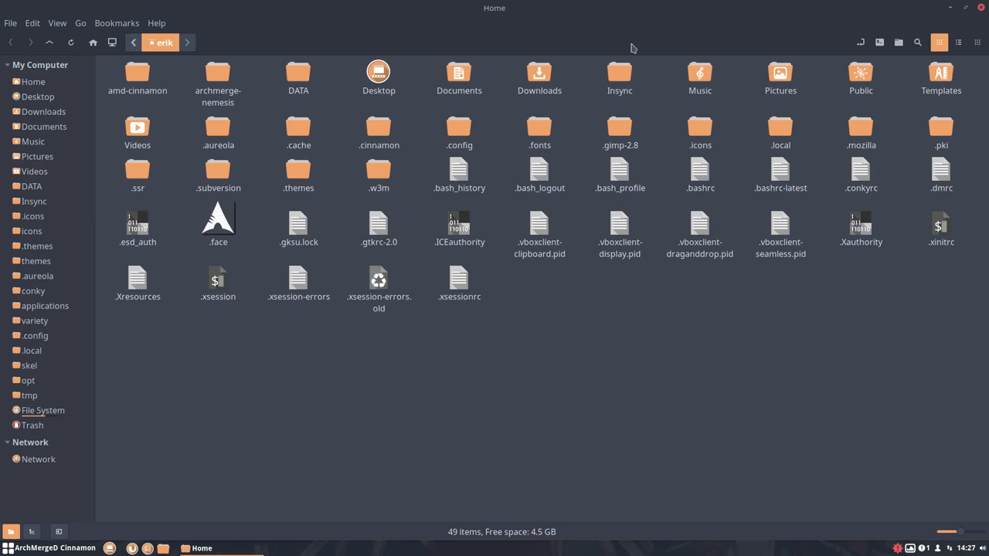
mouse_move(861, 43)
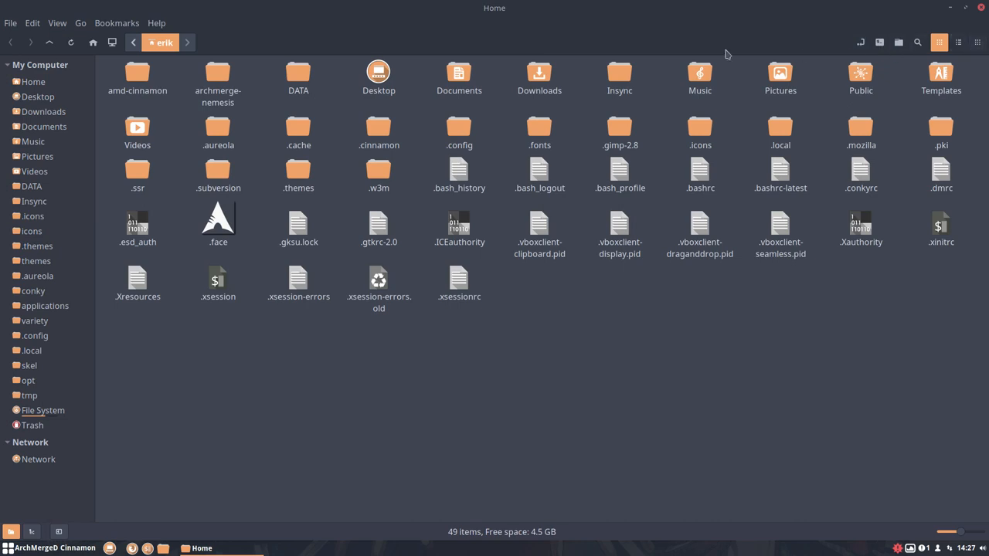
mouse_move(41, 24)
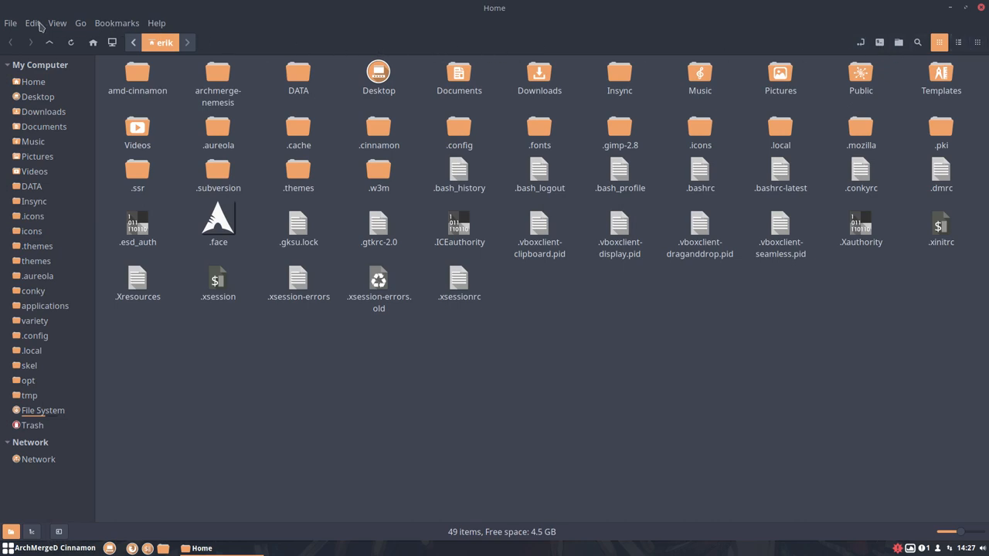
Review Nemo's Preferences from the Edit menu and close them.
left_click(32, 23)
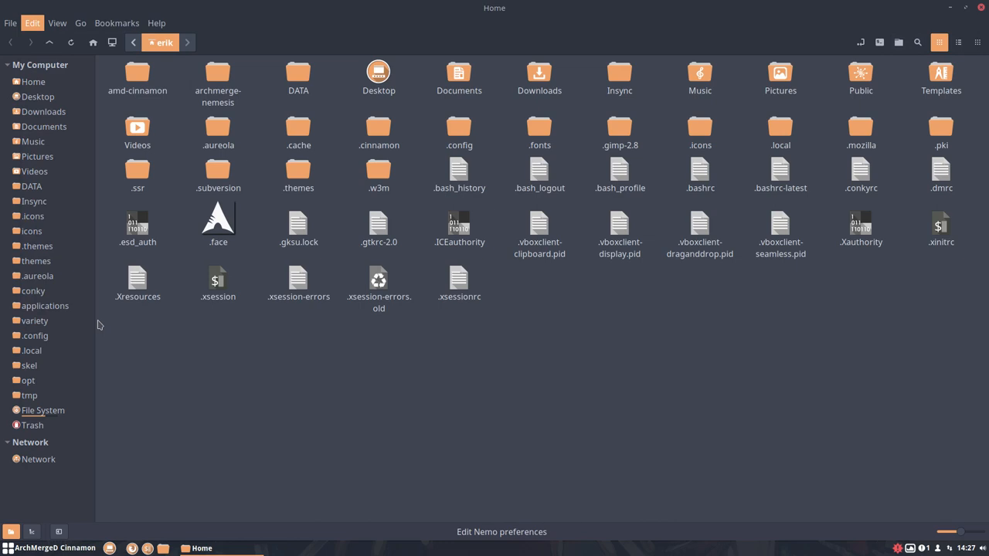
left_click(32, 23)
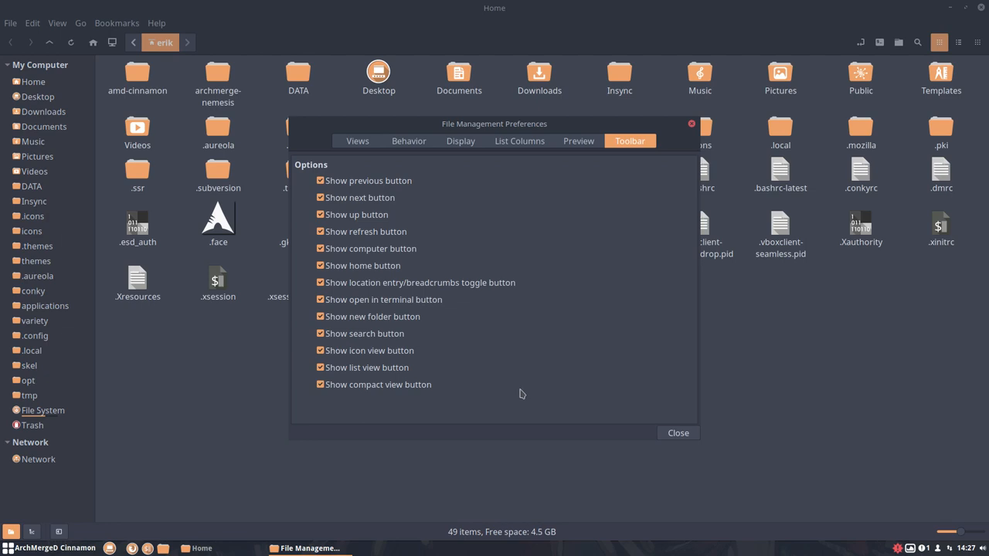
left_click(677, 433)
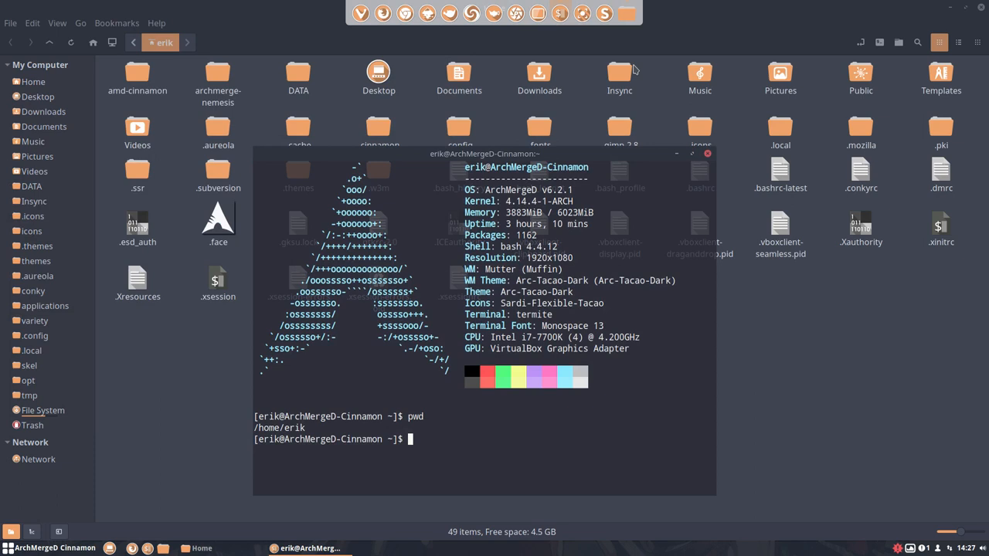
Look inside the empty Insync folder and go back to the home folder.
double_click(618, 74)
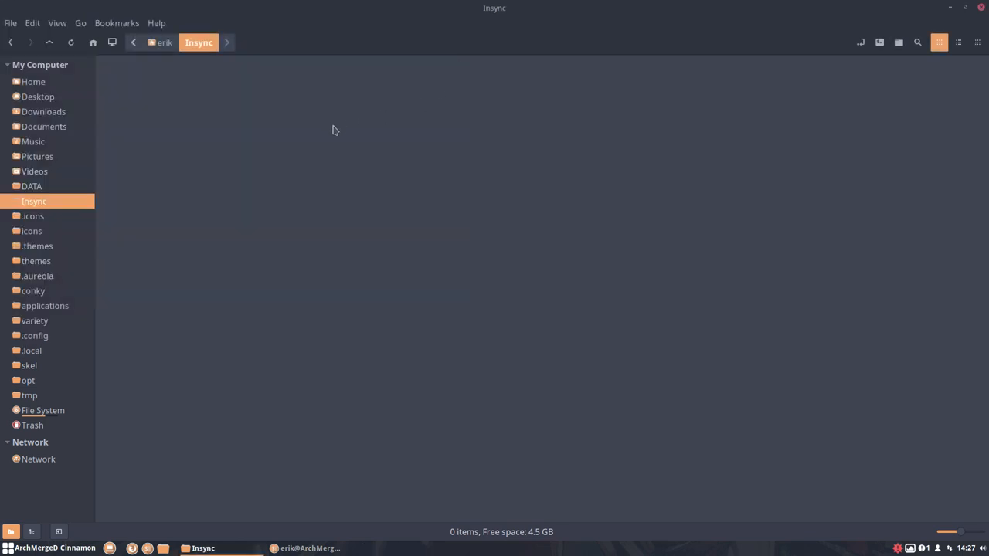
left_click(34, 81)
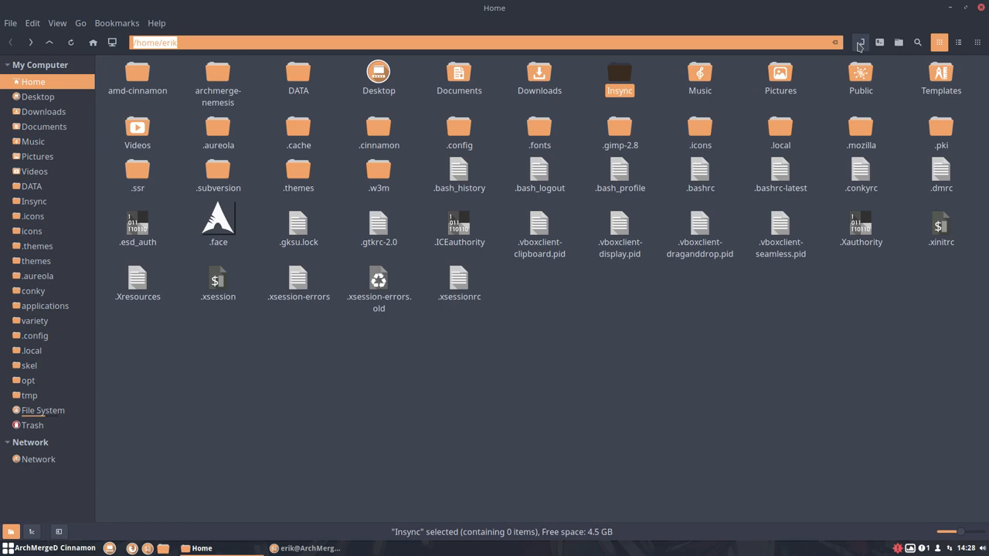
Restore the breadcrumb path bar and start a file search in the home folder.
left_click(859, 43)
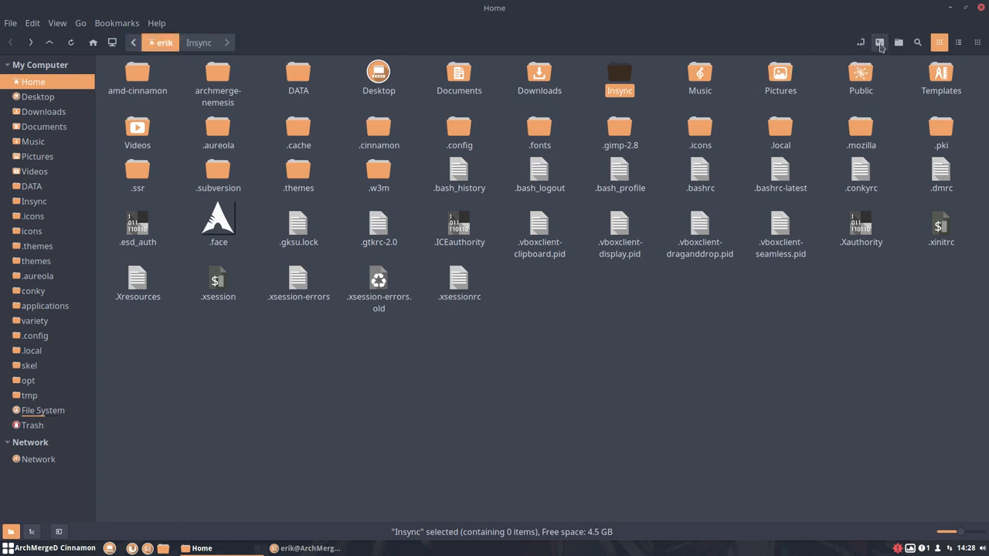
mouse_move(918, 43)
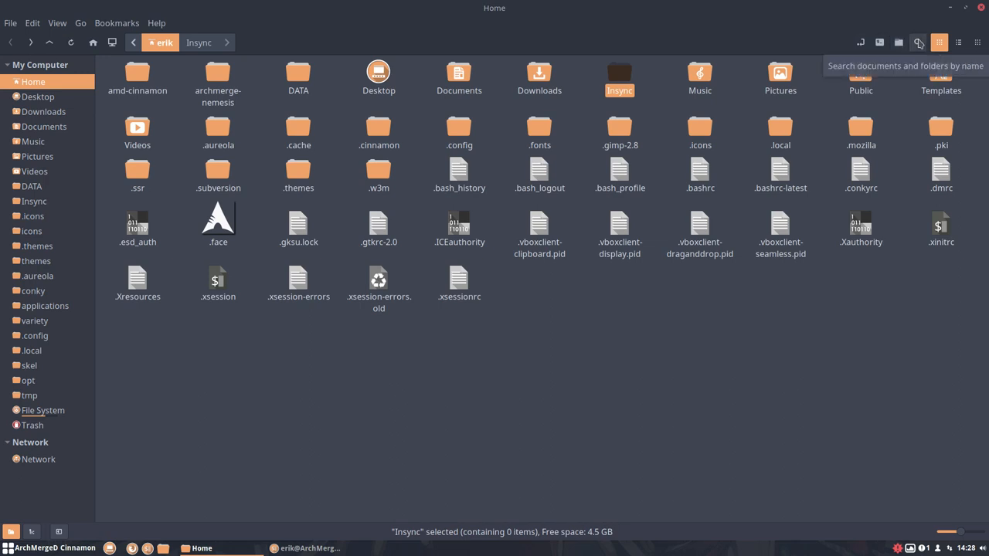
left_click(918, 42)
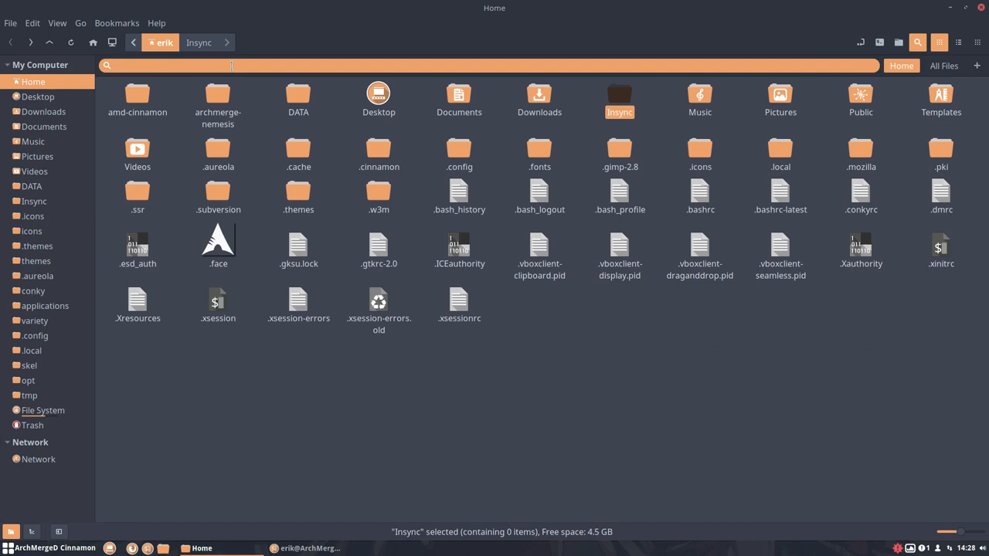
Search the home folder for 'spoti' to find the two install-spotify-v1.sh scripts.
type("spoti")
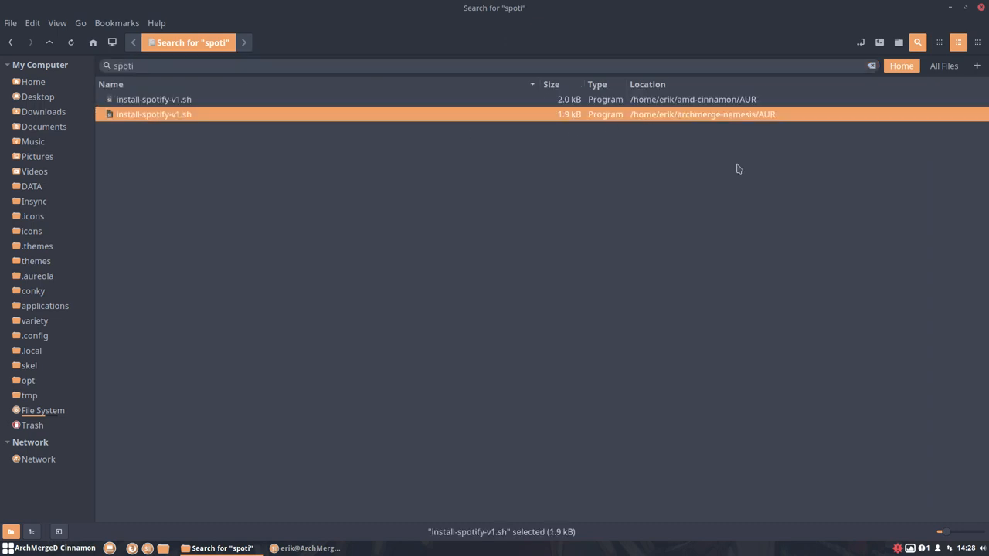
mouse_move(379, 159)
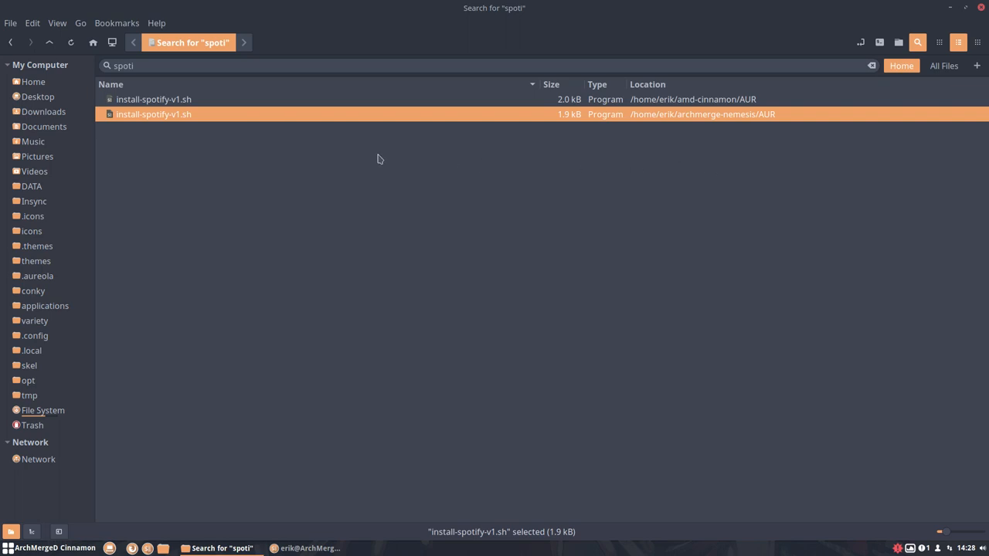
mouse_move(192, 154)
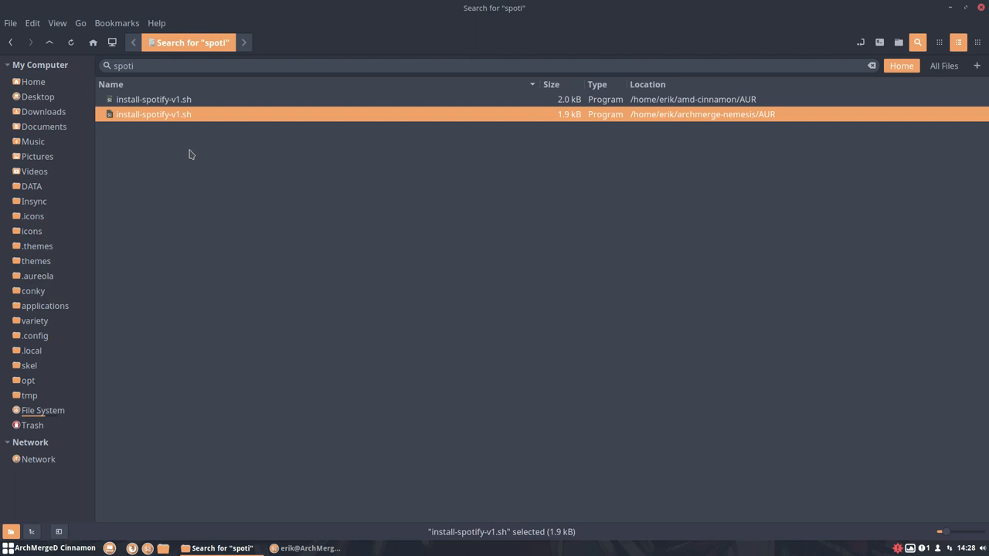
mouse_move(23, 292)
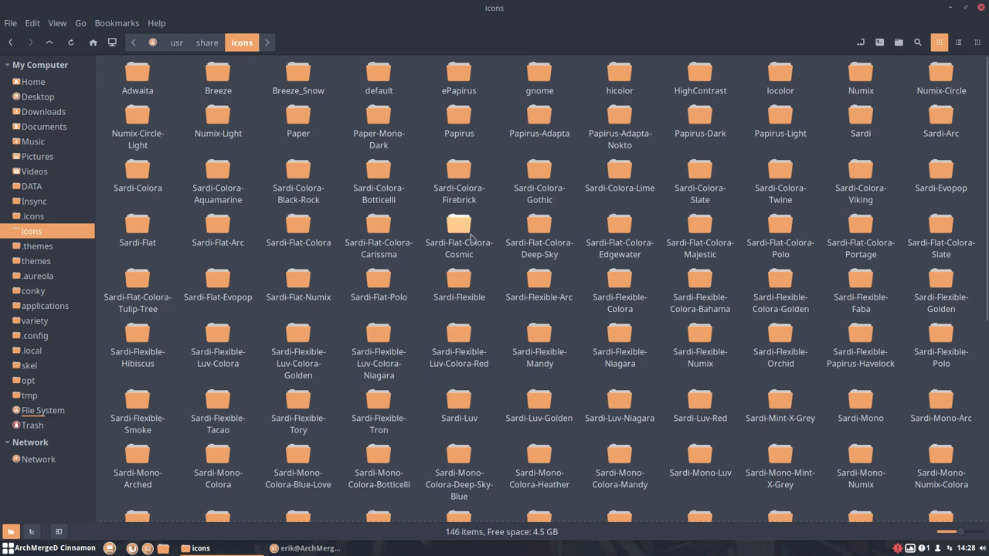
double_click(459, 224)
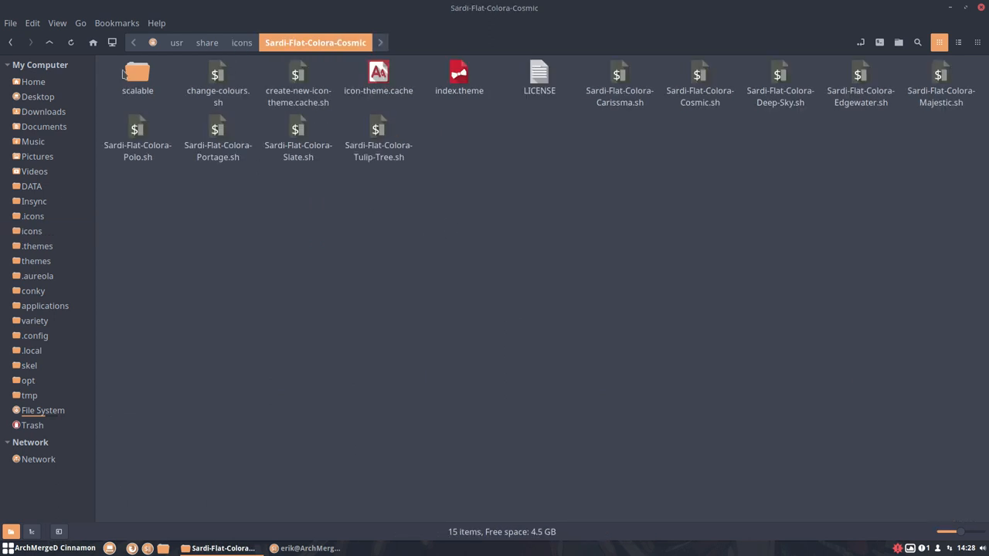
double_click(137, 77)
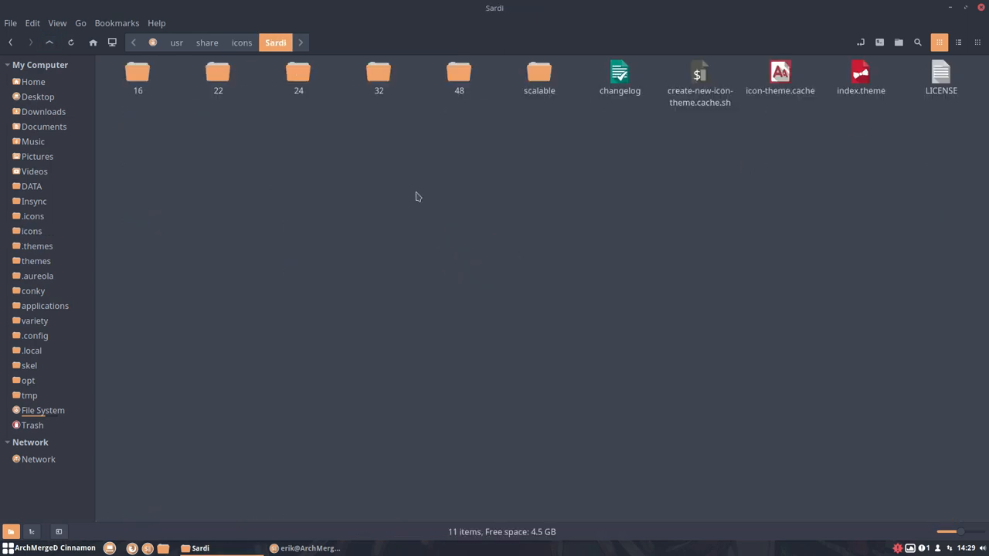
mouse_move(281, 137)
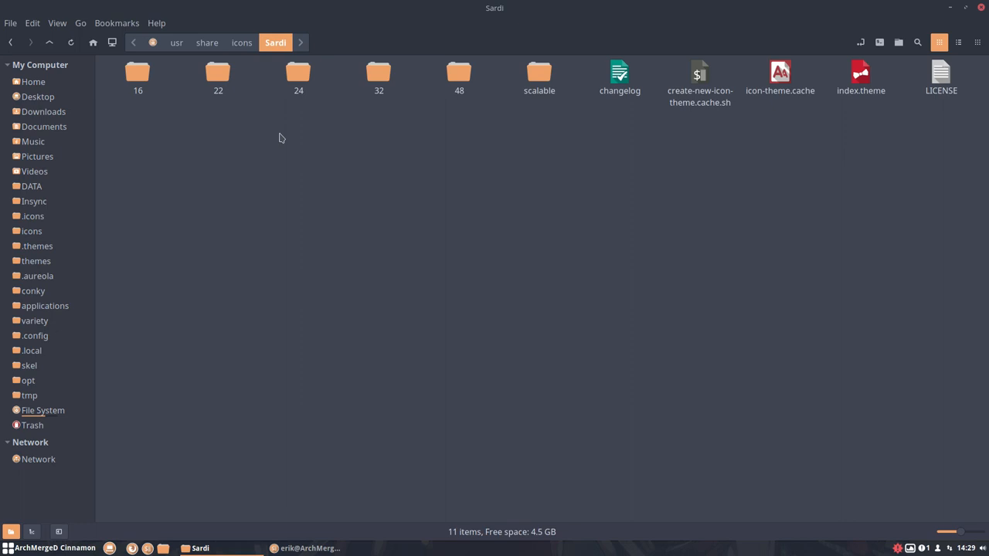
mouse_move(537, 116)
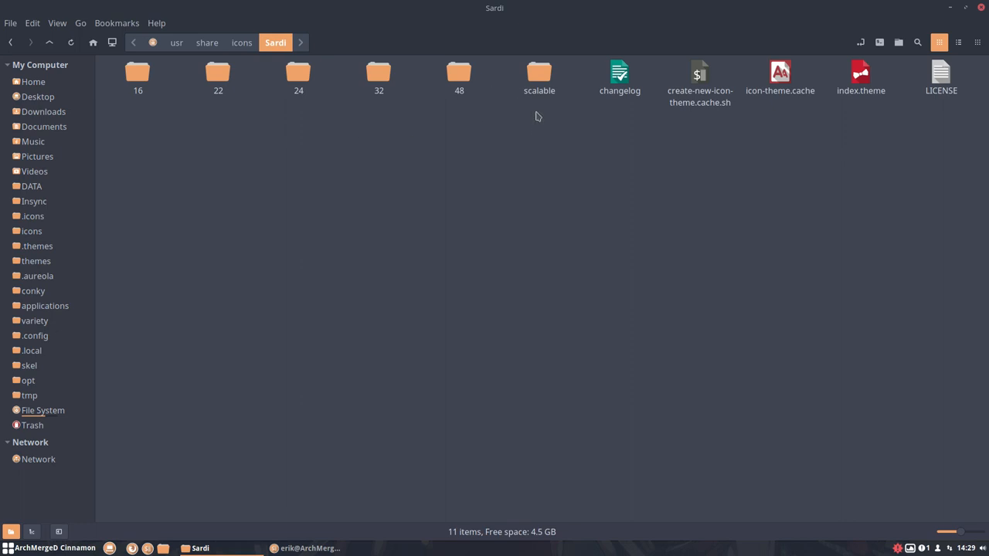
mouse_move(917, 43)
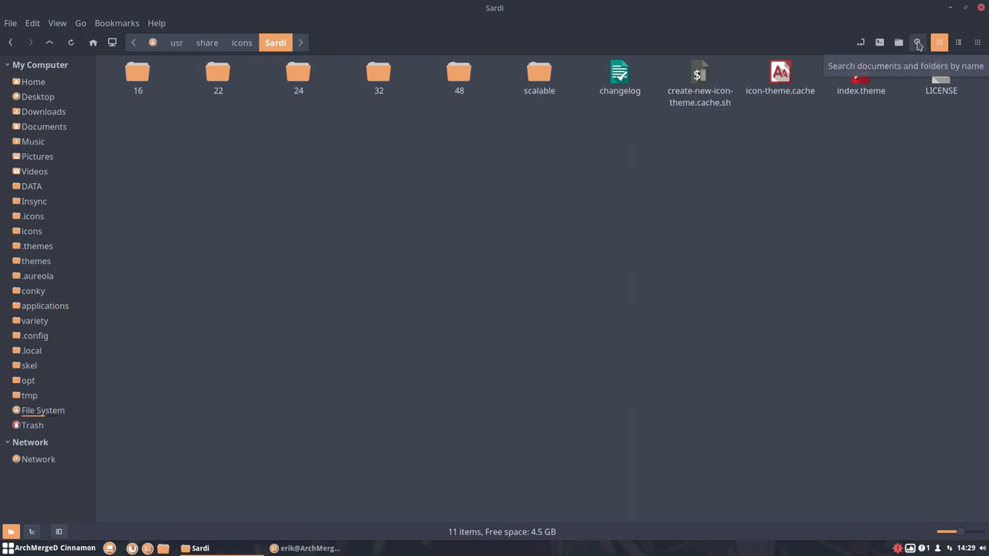
Search Sardi for 'distributor' and select the distributor-logo.svg result.
left_click(918, 44)
type("distro")
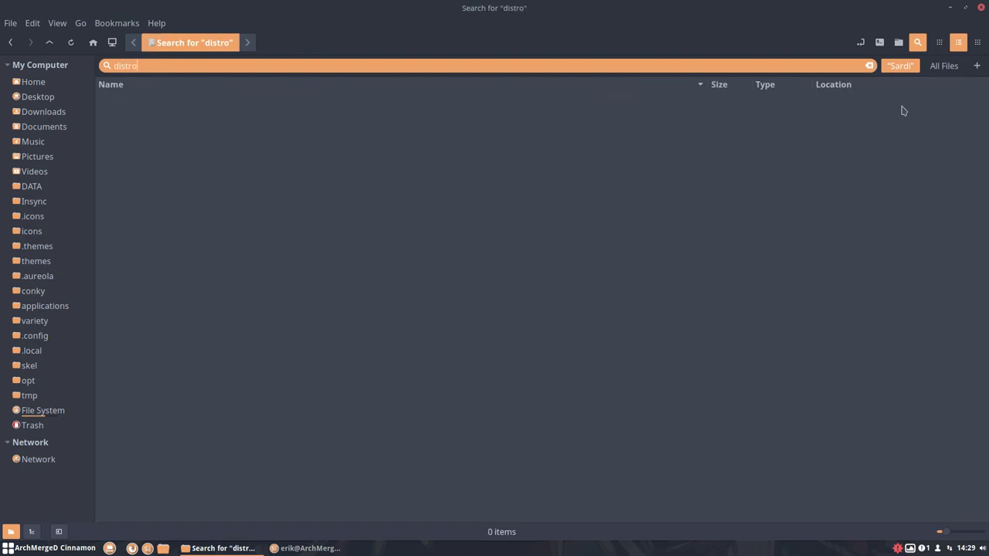
mouse_move(265, 111)
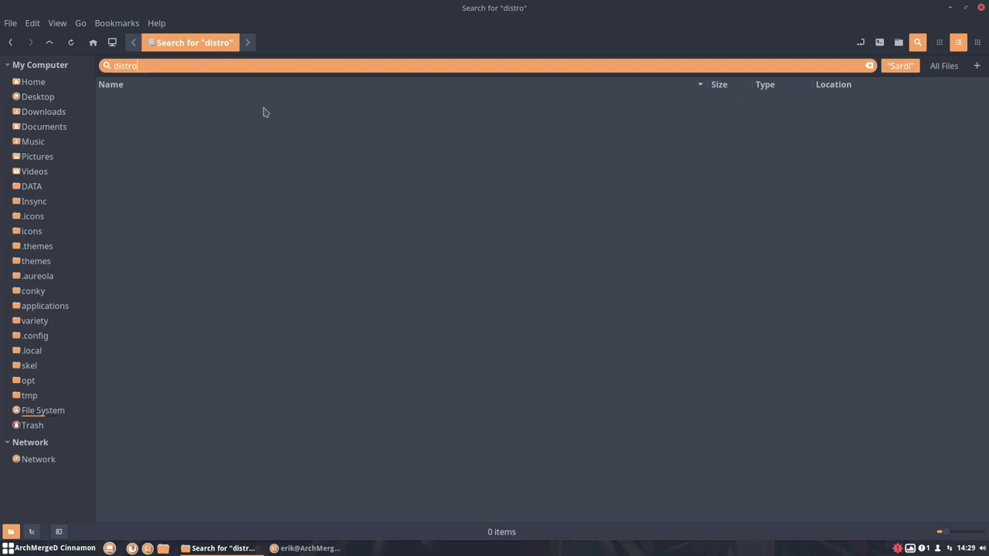
key("BackSpace")
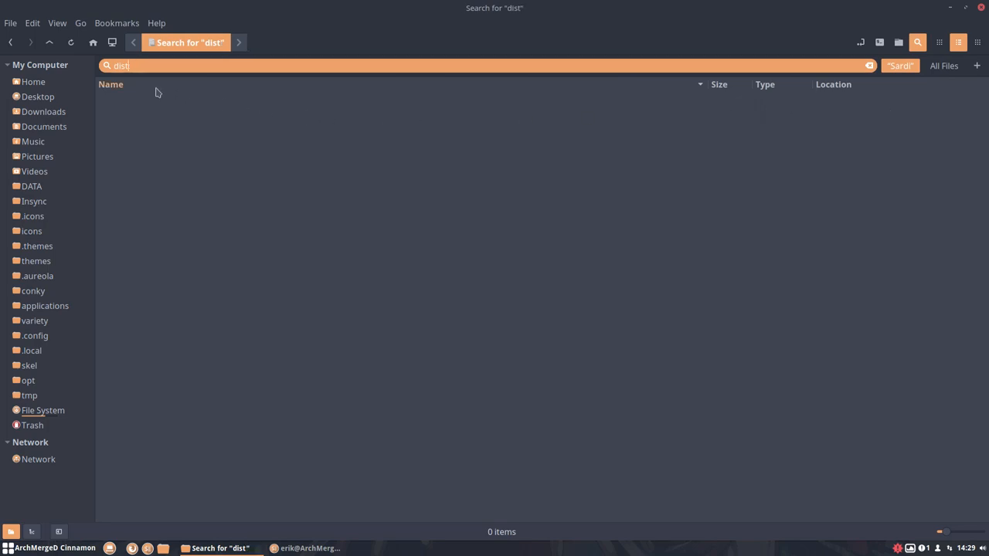
key("BackSpace")
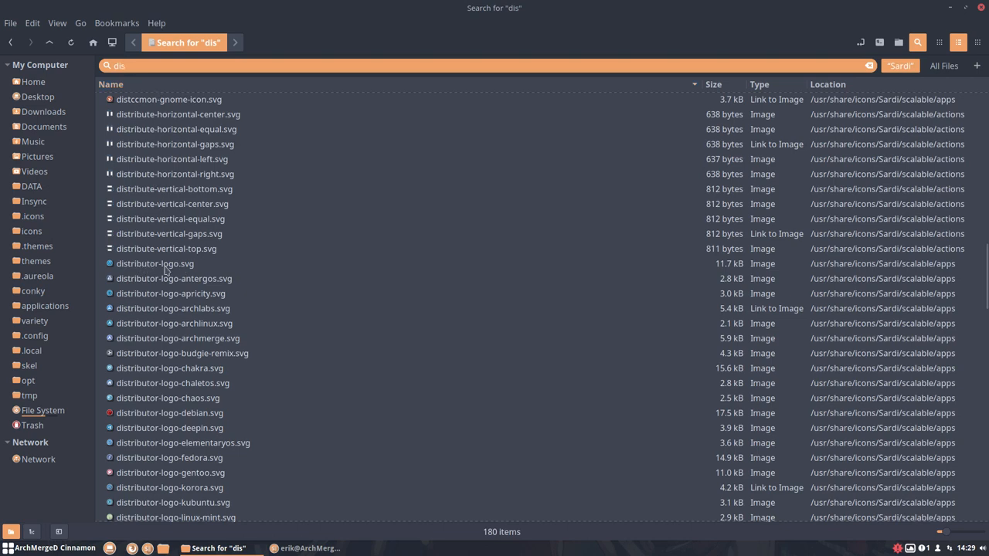
left_click(155, 263)
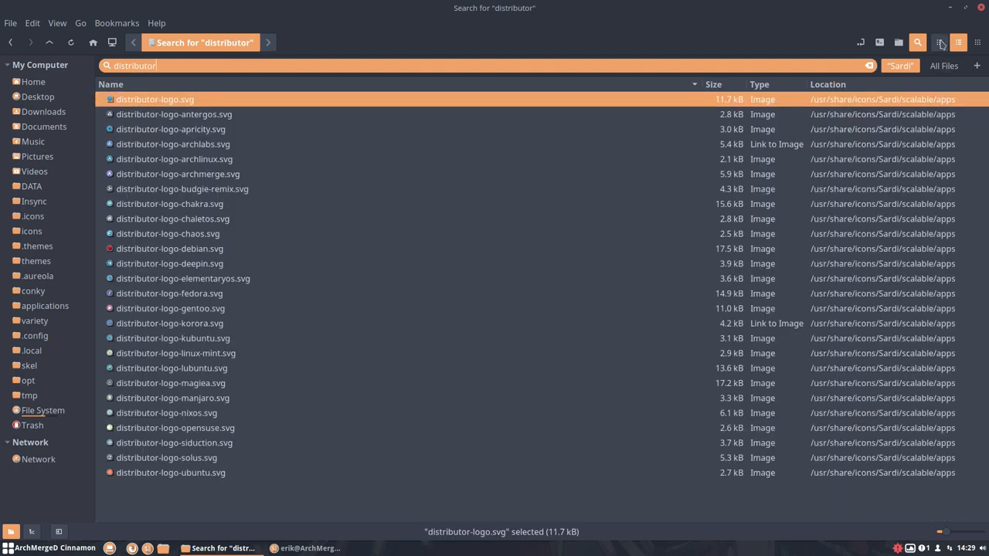
Show the 26 matching logos as icons and select the ArchMerge logo.
left_click(940, 43)
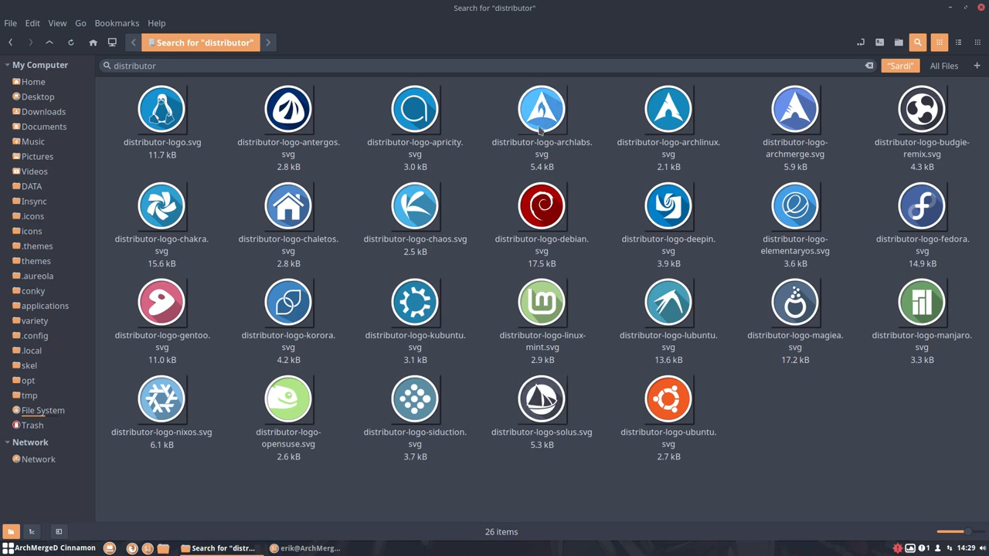
mouse_move(785, 405)
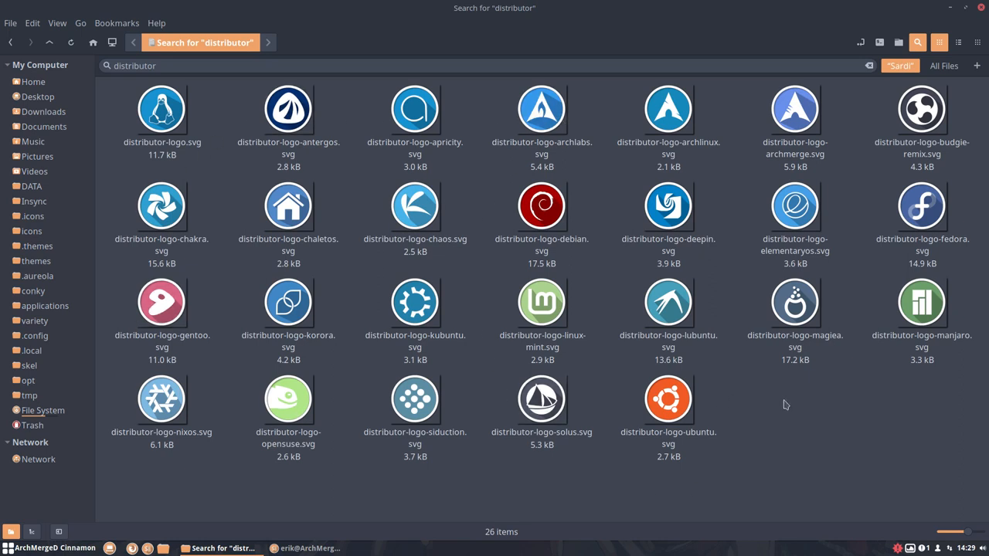
mouse_move(832, 439)
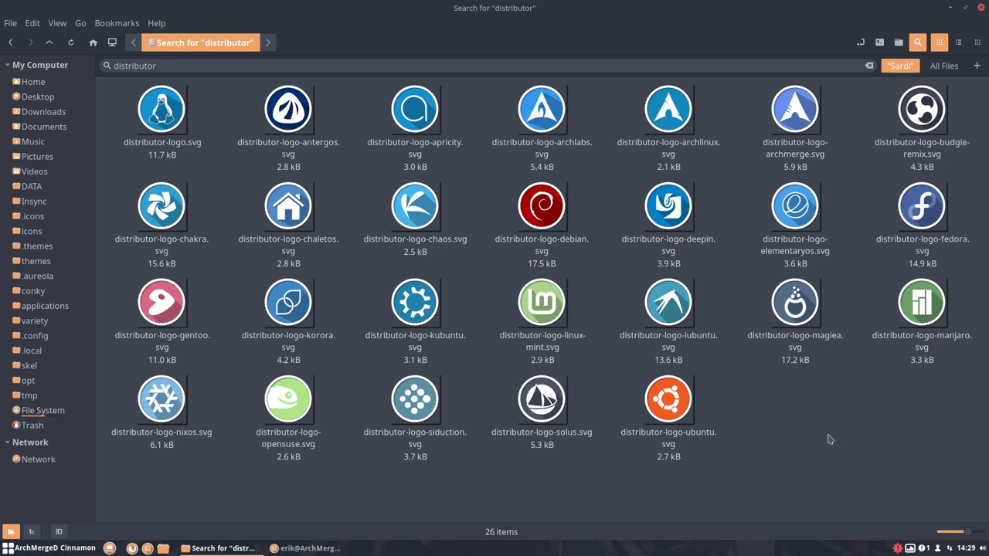
left_click(794, 109)
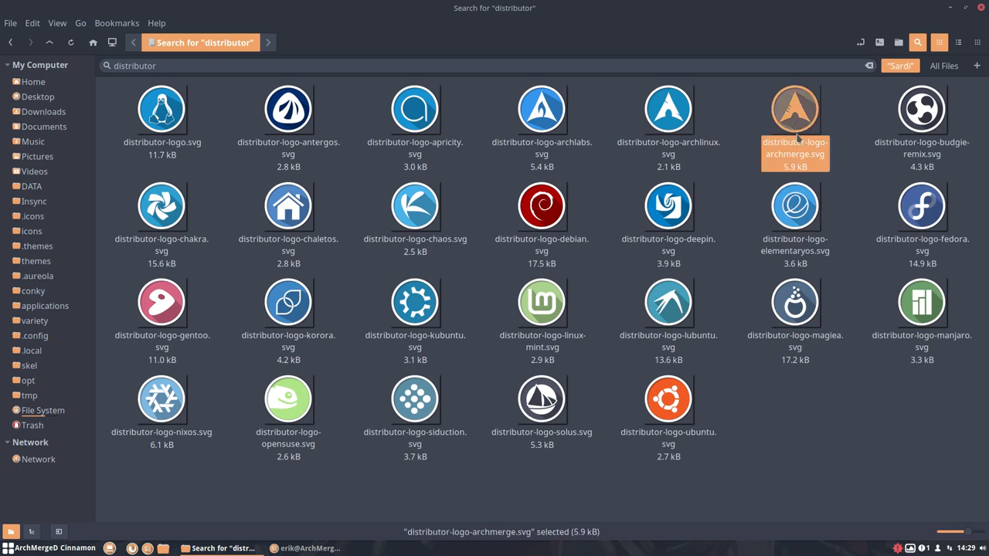
mouse_move(846, 400)
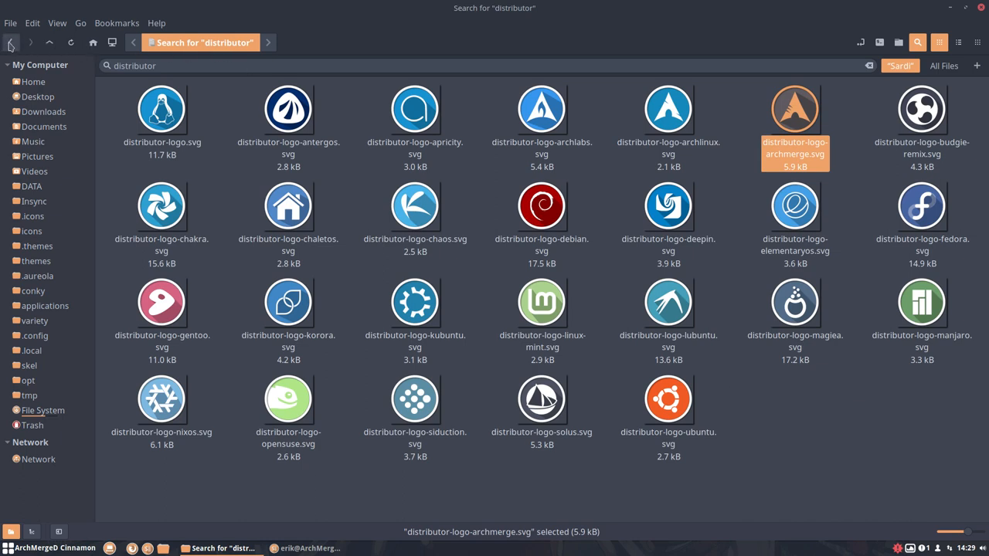
Leave the search for the Sardi folder and look through the Help, Bookmarks and View menus.
left_click(9, 44)
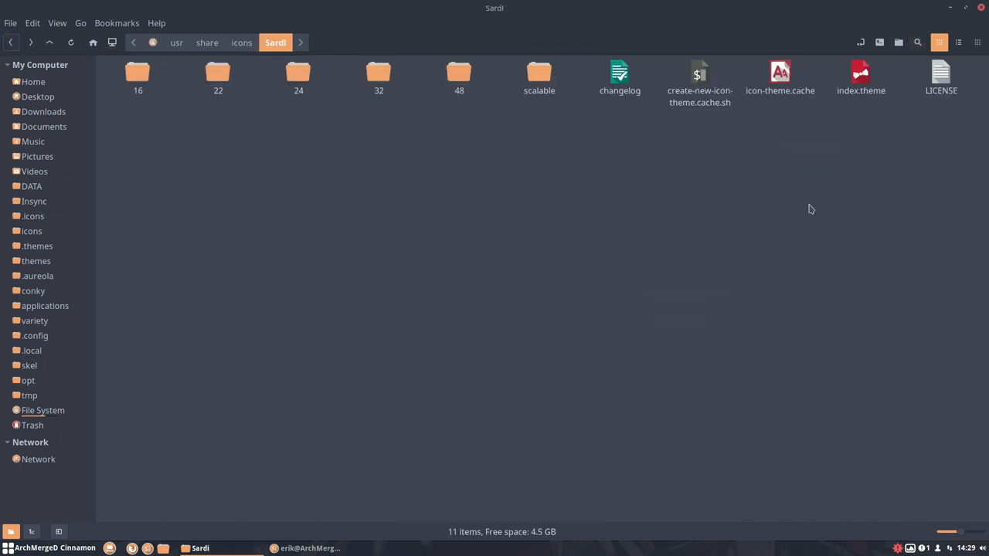
mouse_move(847, 205)
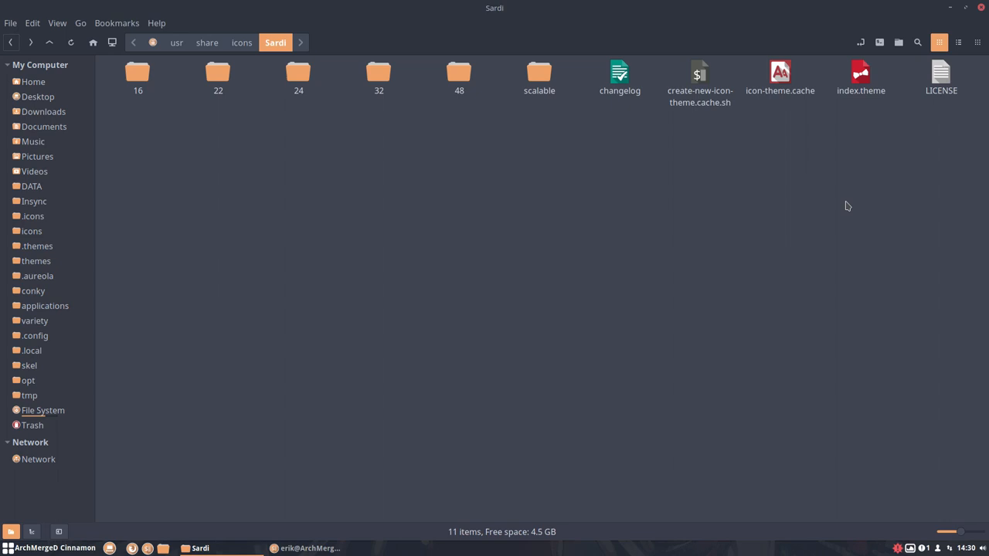
mouse_move(235, 39)
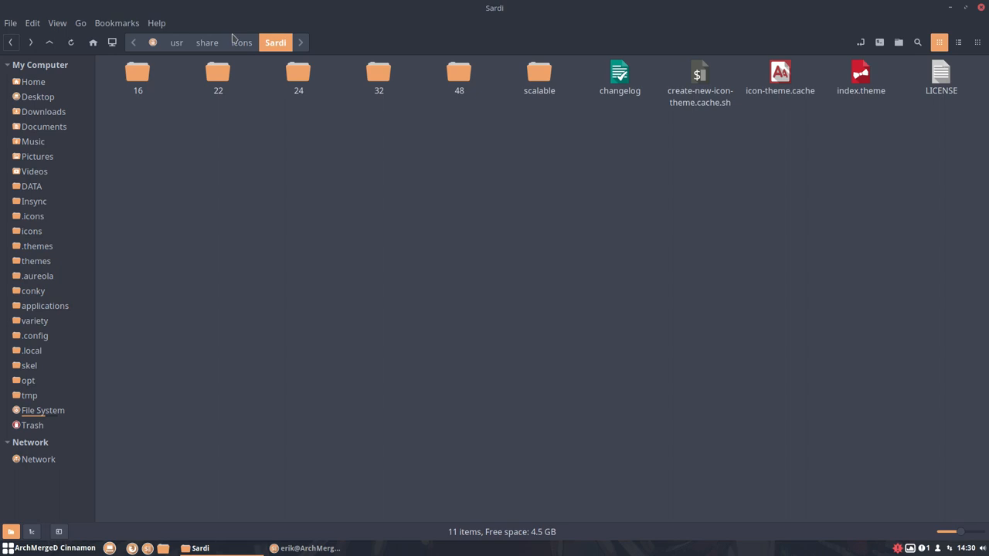
left_click(156, 23)
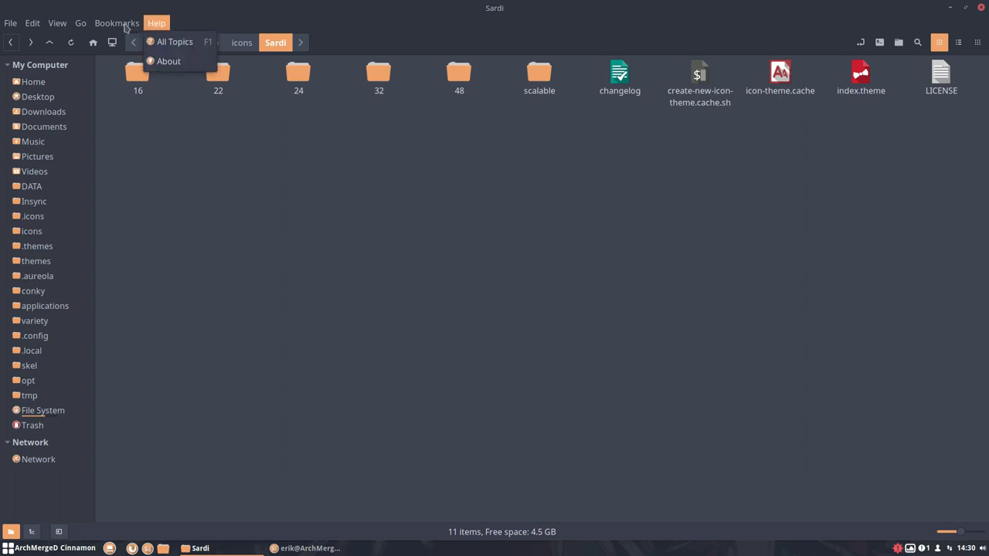
left_click(116, 23)
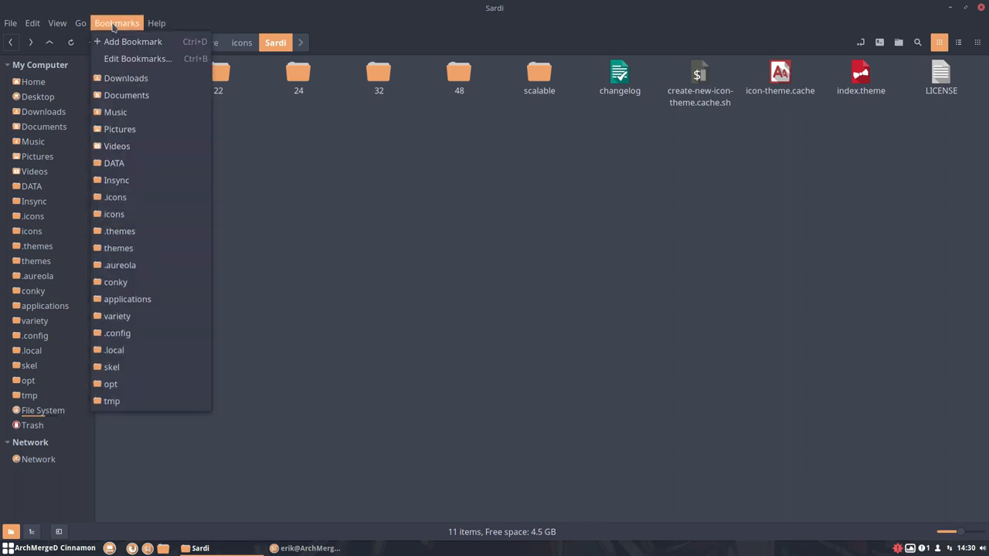
mouse_move(65, 93)
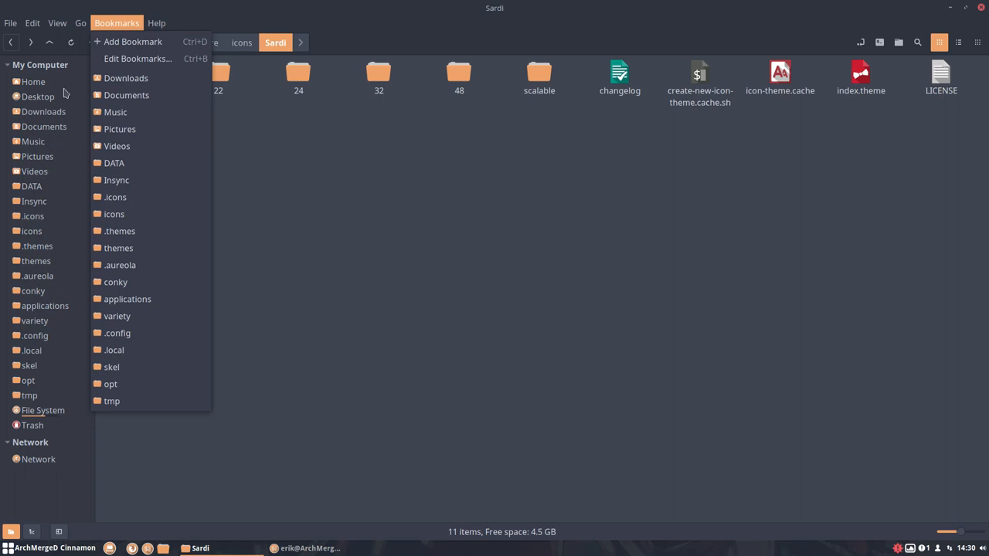
left_click(57, 23)
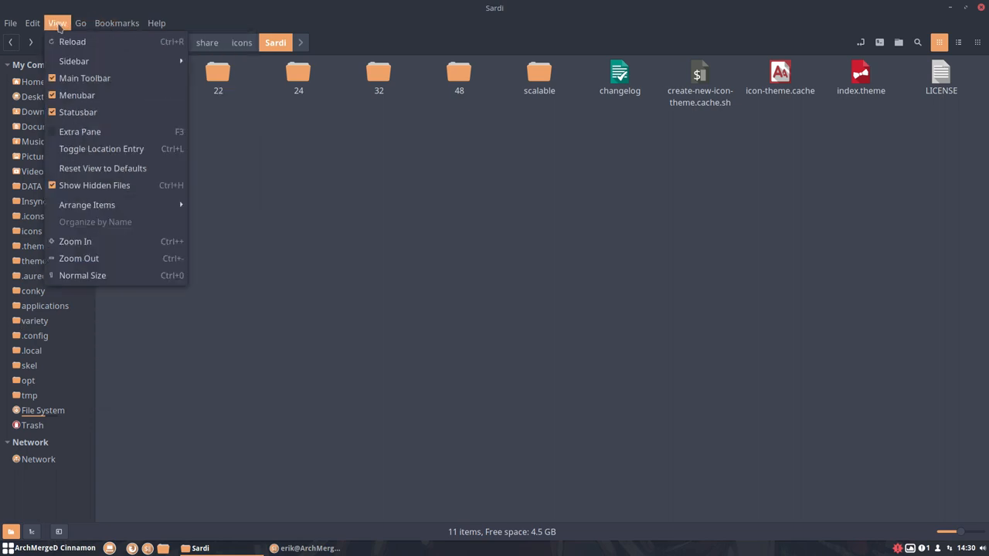
mouse_move(80, 131)
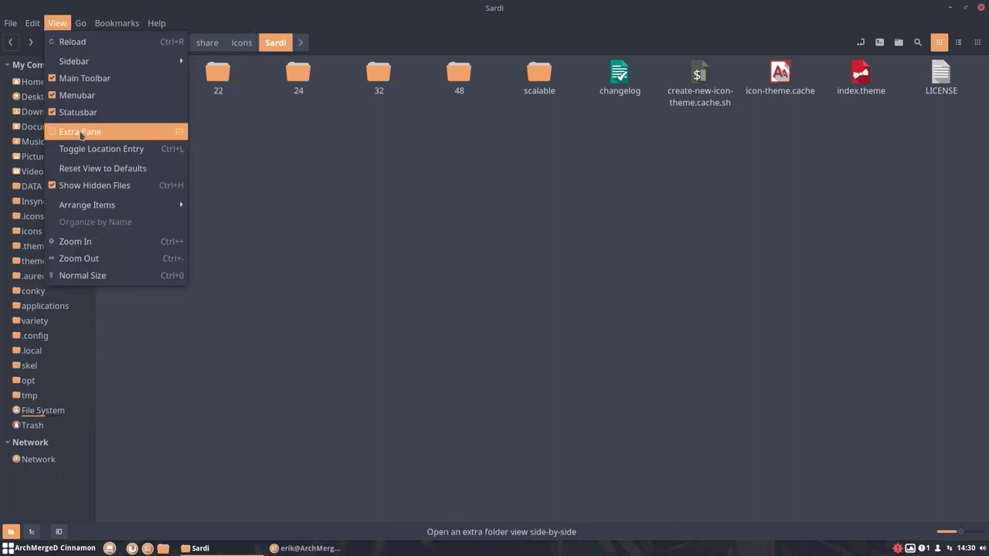
mouse_move(74, 62)
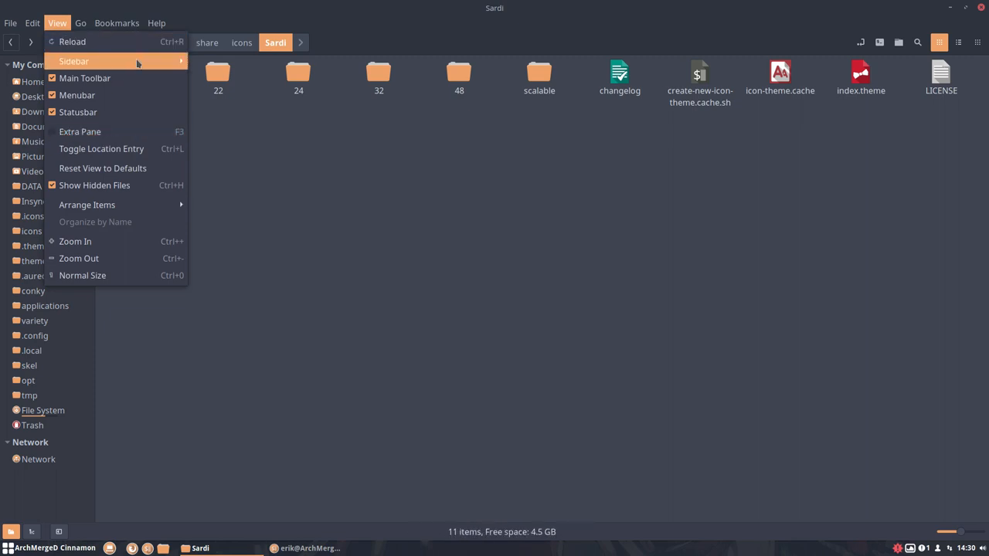
mouse_move(12, 501)
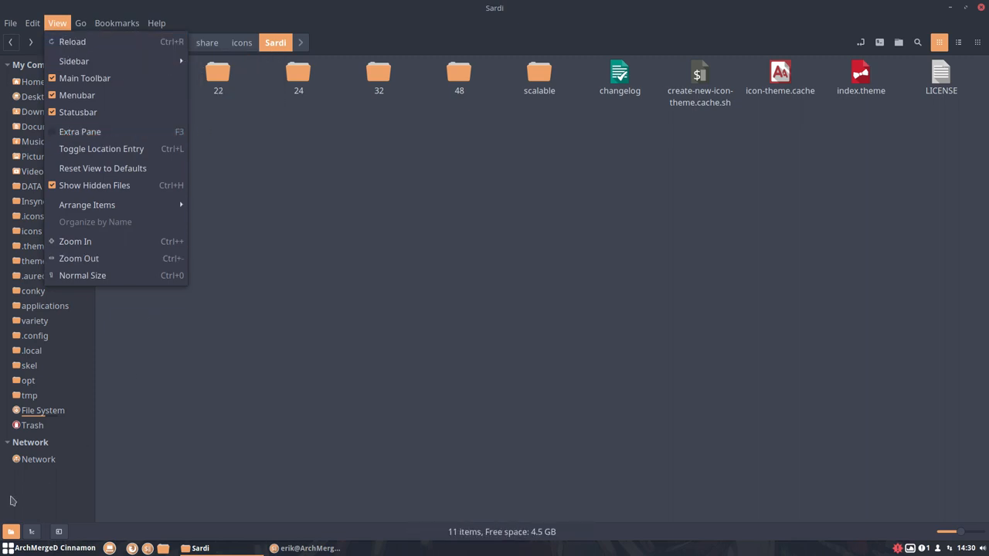
mouse_move(77, 96)
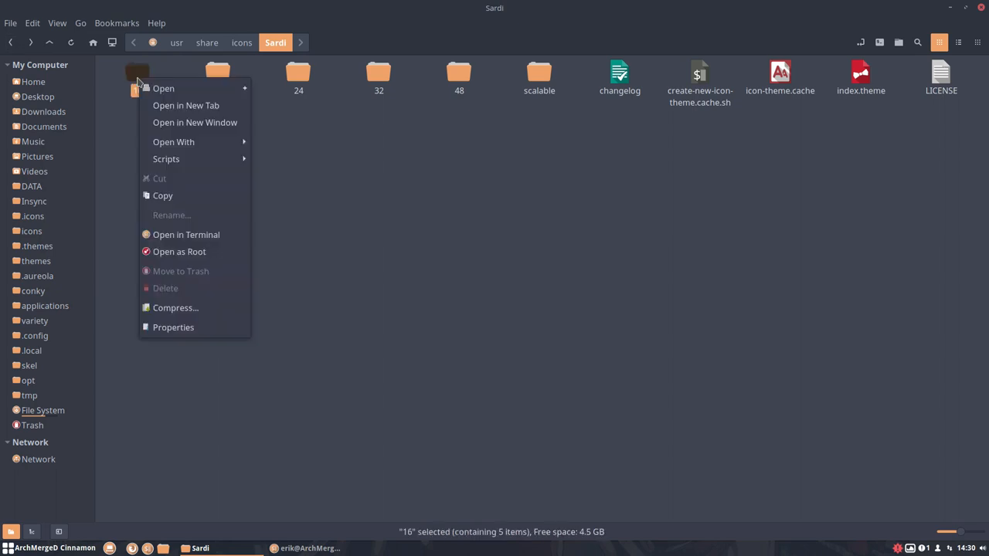
Open folder 16 in a second tab, then return to a single tab via the tab bar.
left_click(185, 105)
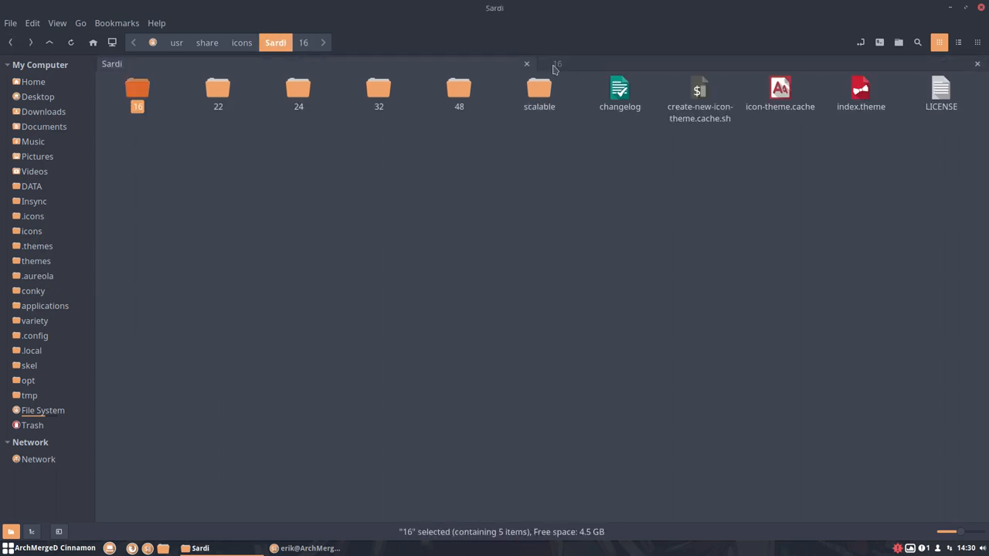
mouse_move(494, 65)
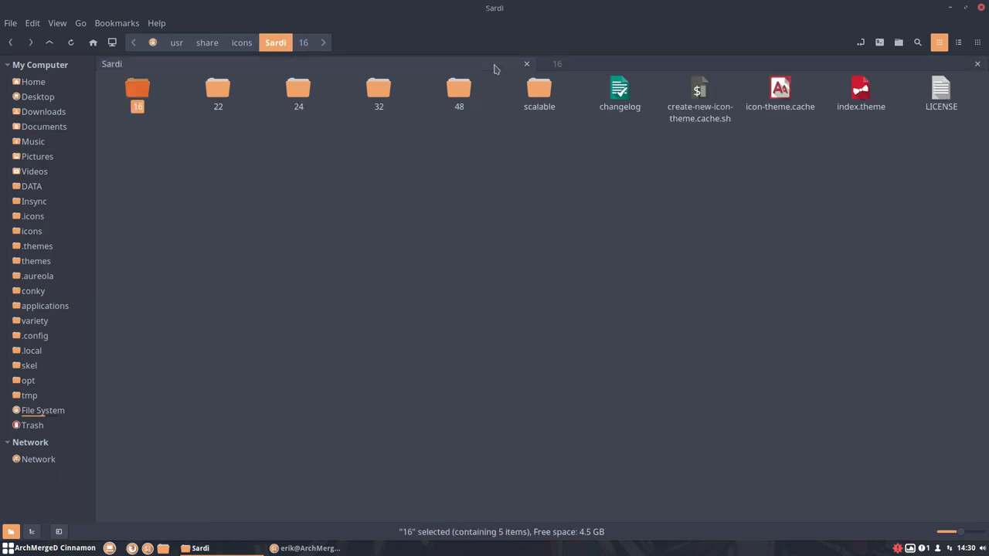
double_click(136, 91)
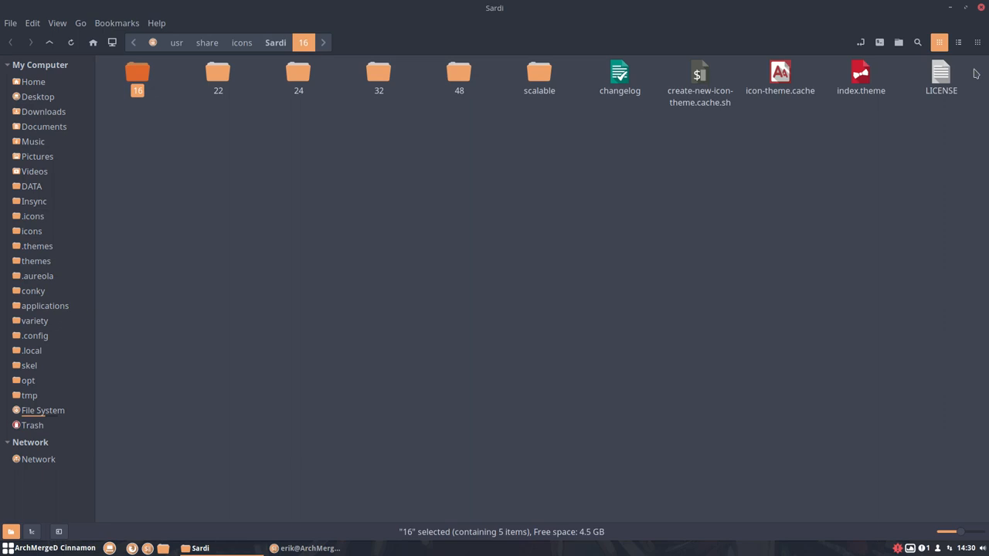
Split the window into two panes and browse Sardi's scalable folder in the right pane.
left_click(57, 24)
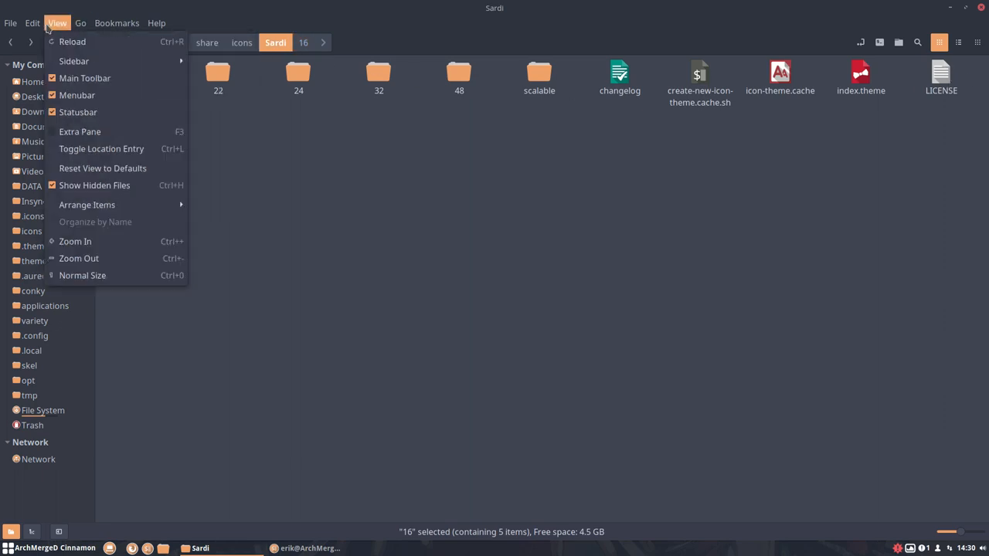
mouse_move(77, 112)
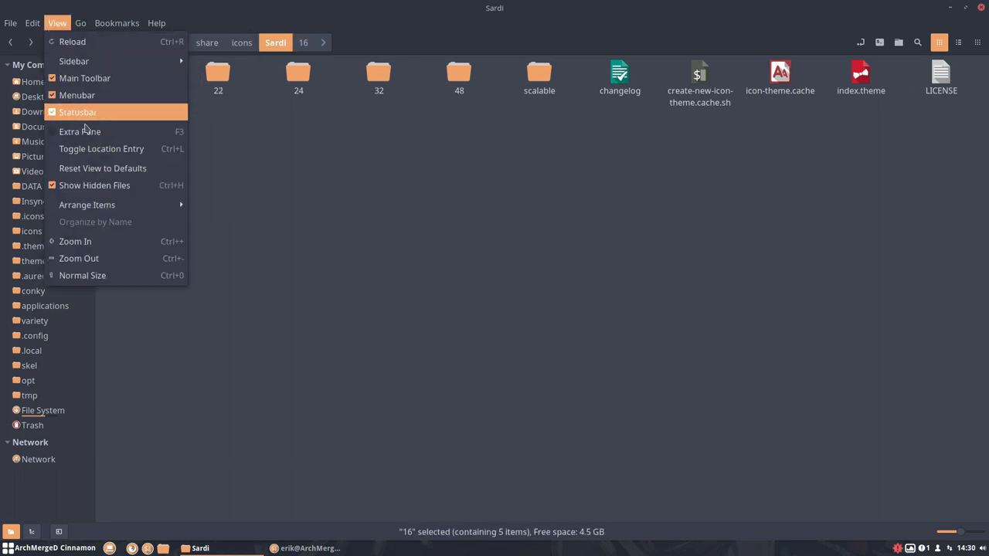
left_click(80, 131)
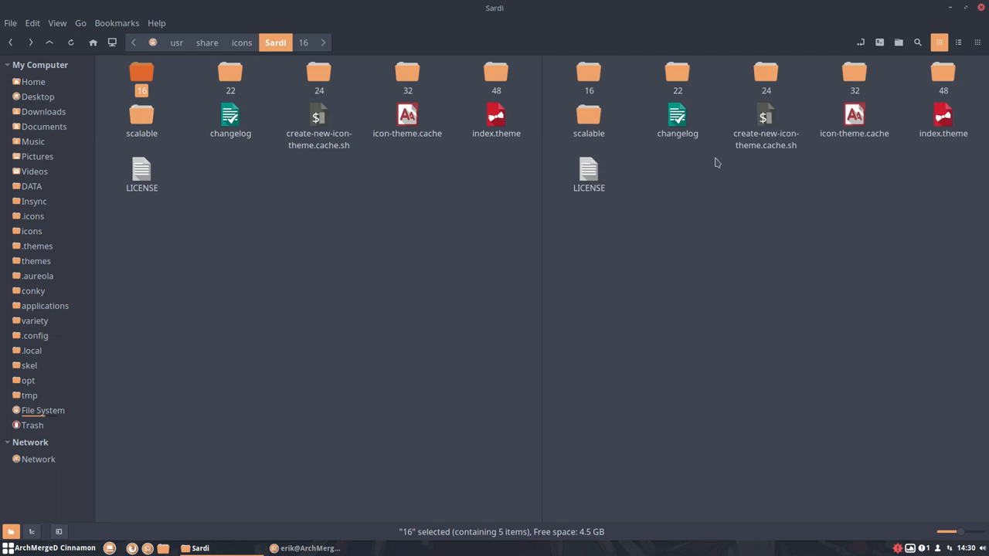
left_click(796, 241)
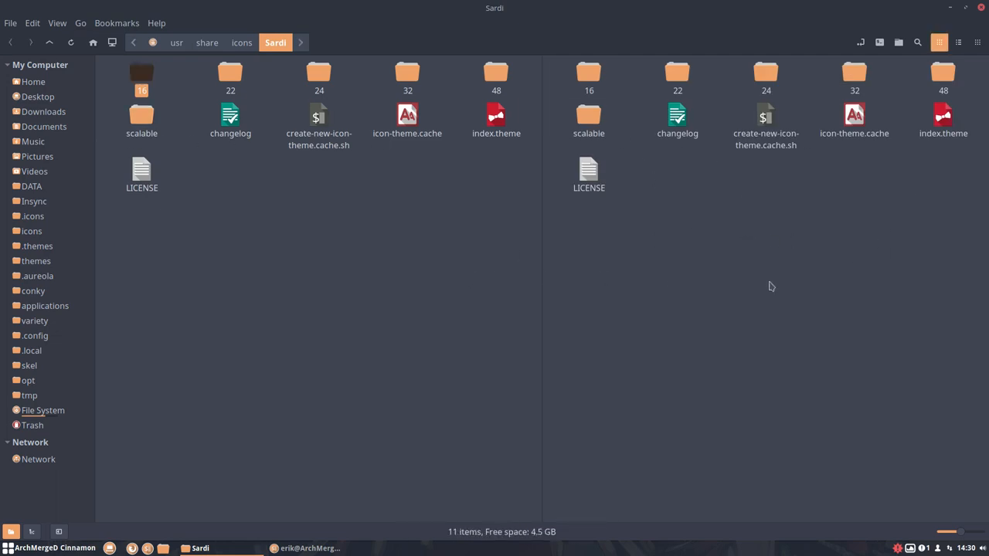
left_click(588, 116)
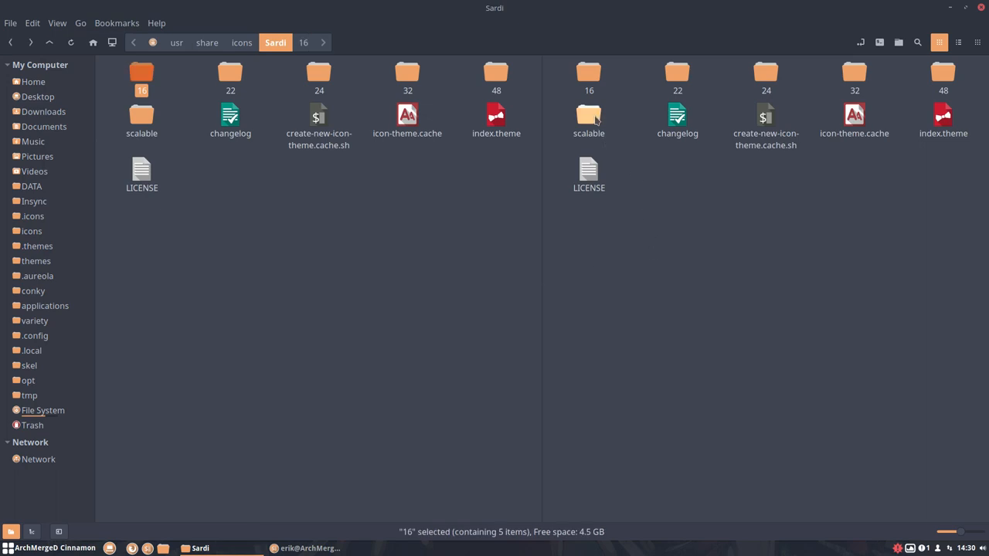
double_click(589, 117)
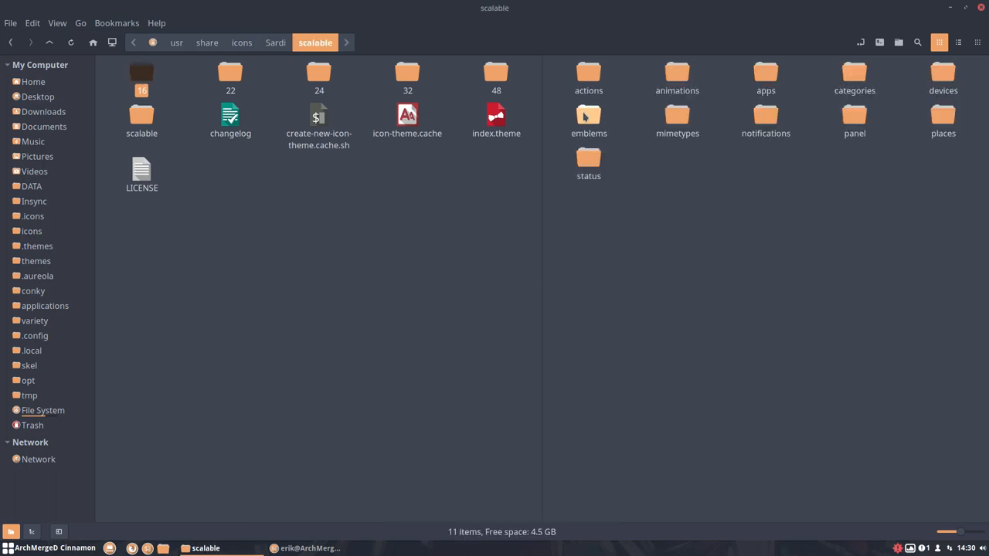
double_click(142, 74)
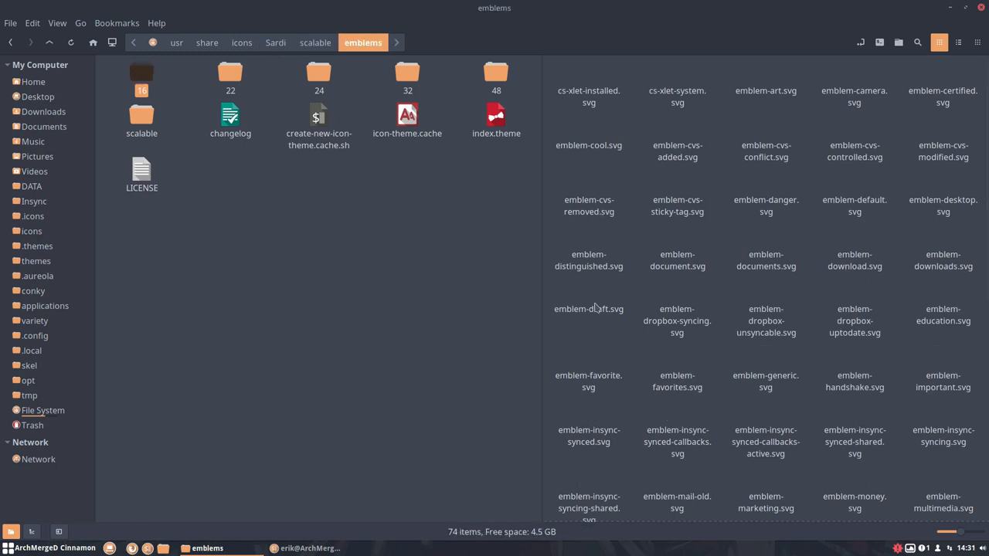
Select emblem-cool.svg, navigate back to the Sardi folder and close the extra pane.
left_click(587, 145)
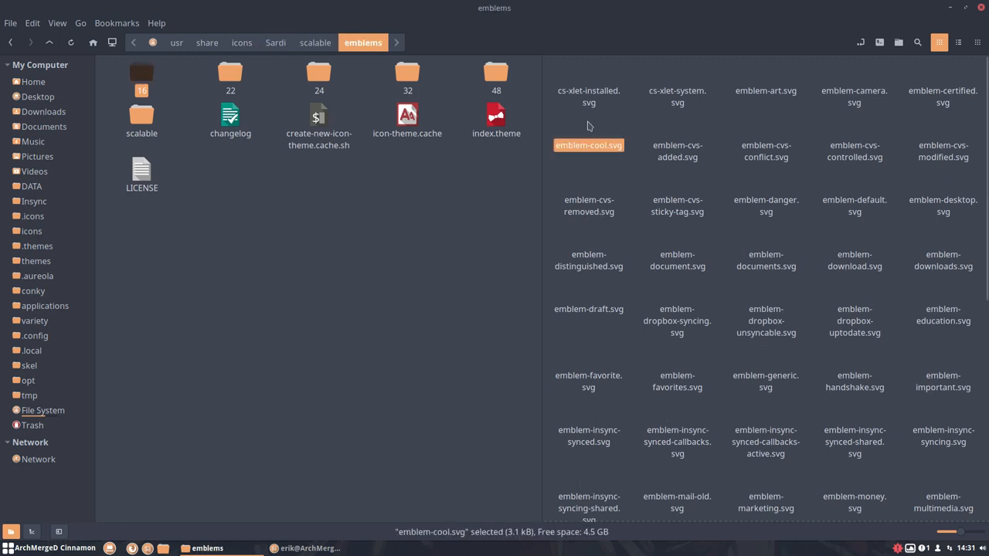
left_click(589, 96)
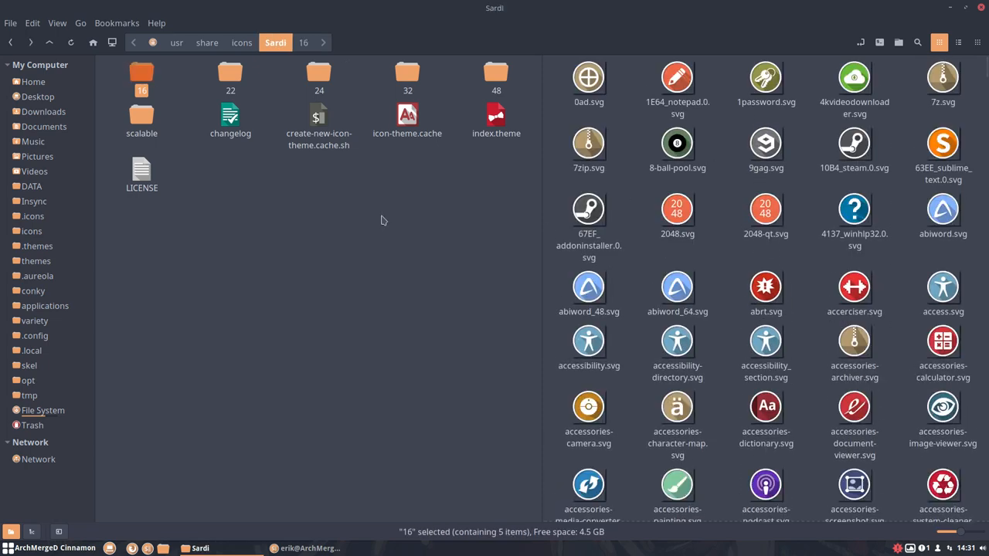
left_click(57, 23)
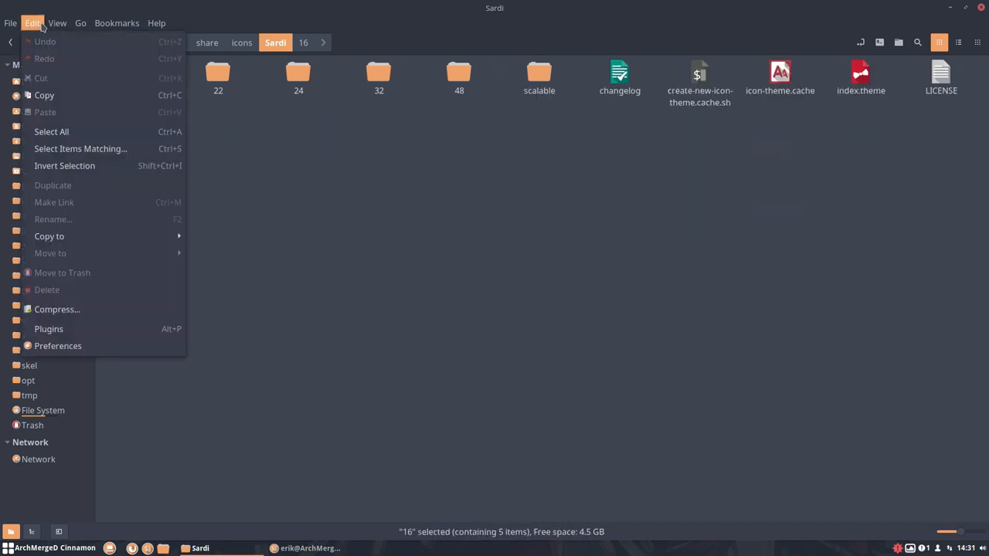
Browse the View and Edit menus and bring up Edit > Preferences.
left_click(57, 23)
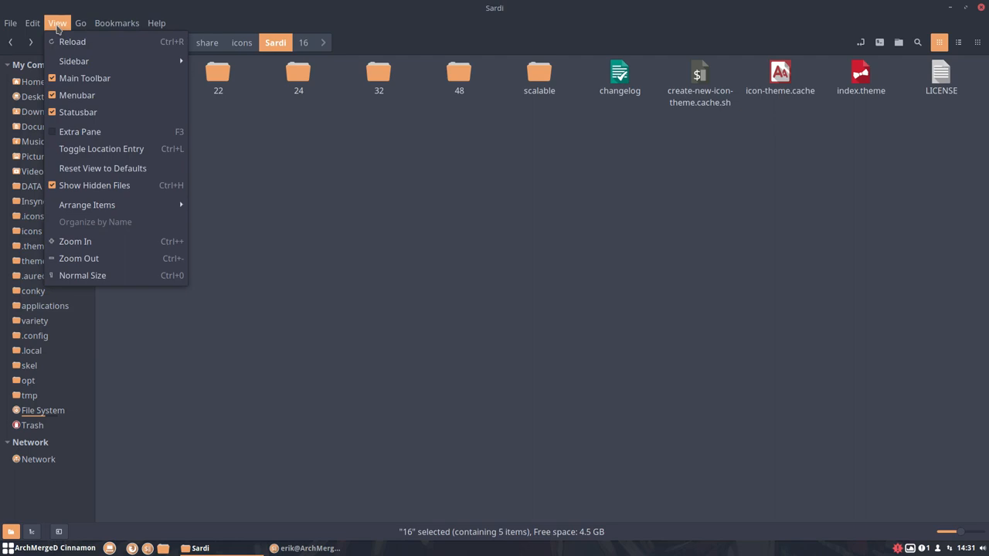
left_click(32, 23)
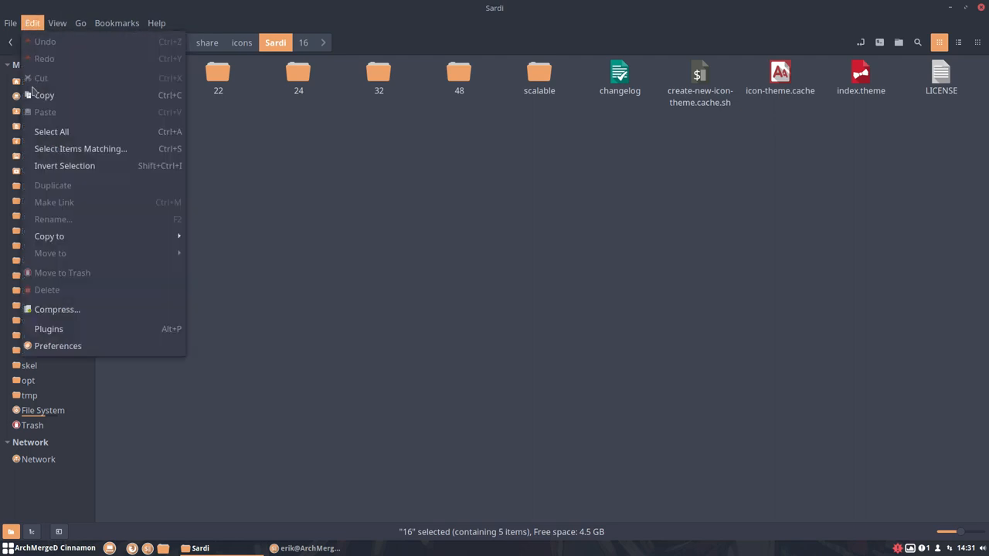
mouse_move(45, 96)
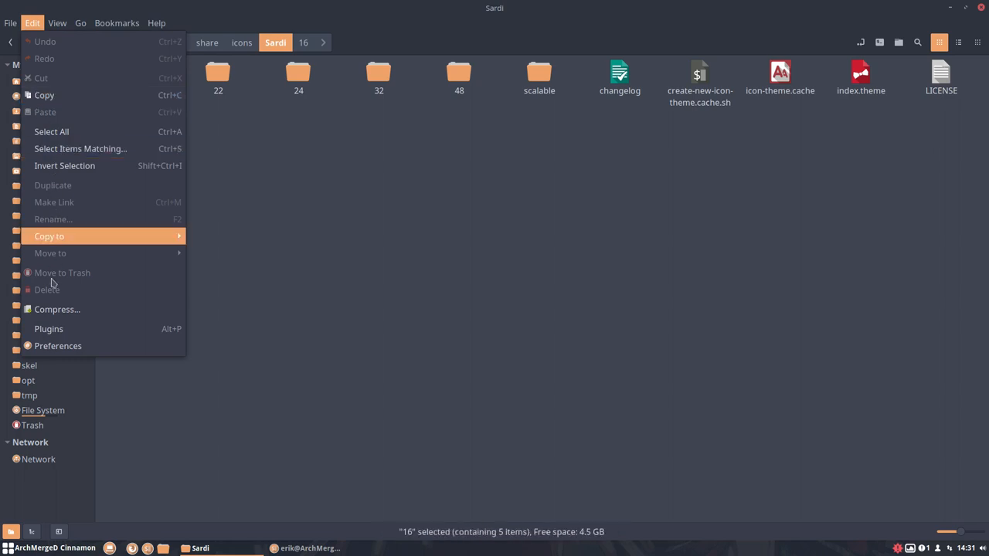
left_click(59, 346)
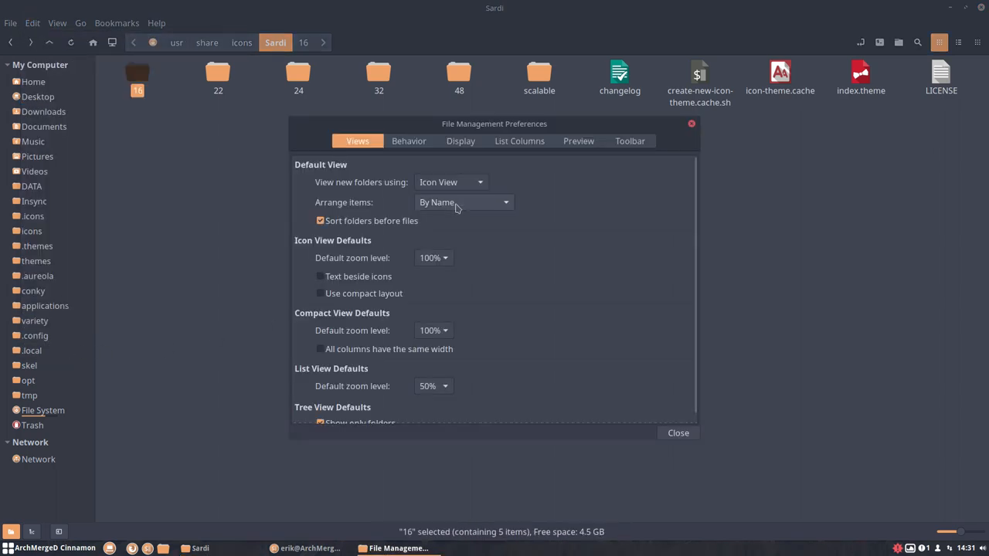
Review the Toolbar and Preview pages and list the thumbnail file-size limit choices.
left_click(631, 141)
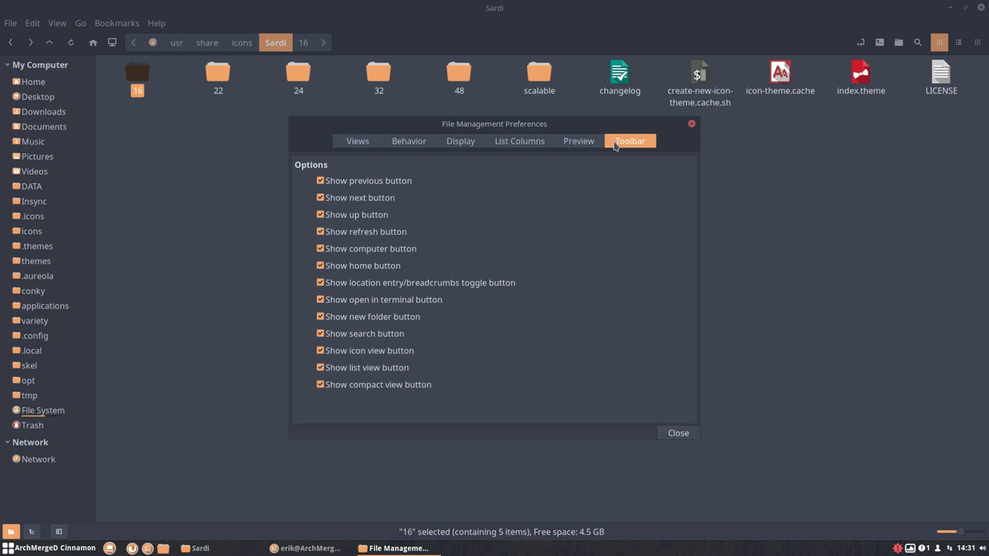
left_click(578, 140)
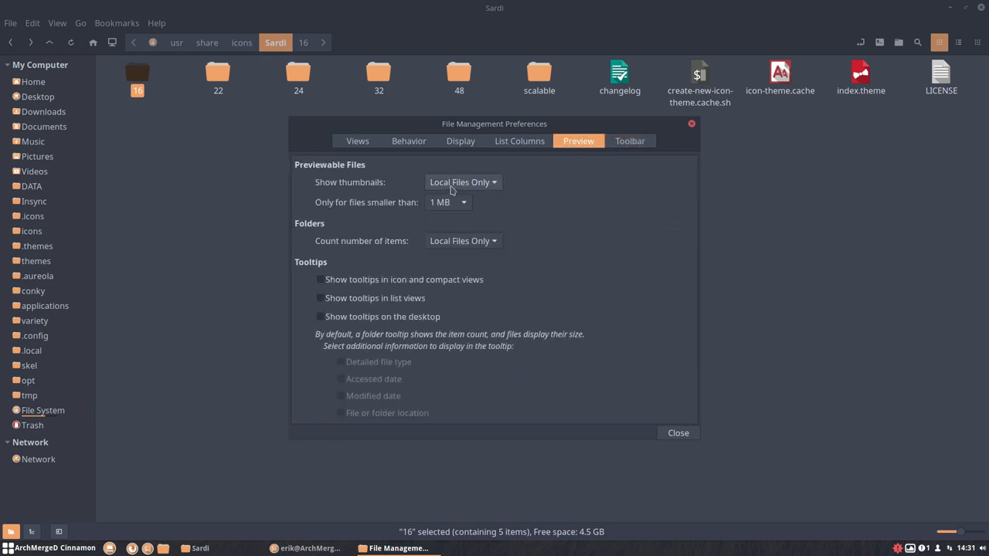
mouse_move(438, 204)
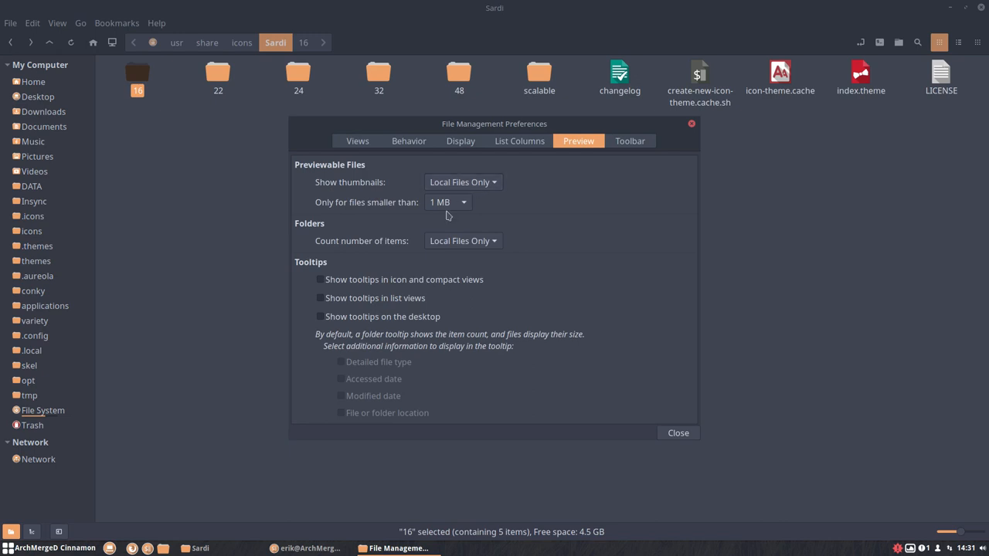
left_click(448, 201)
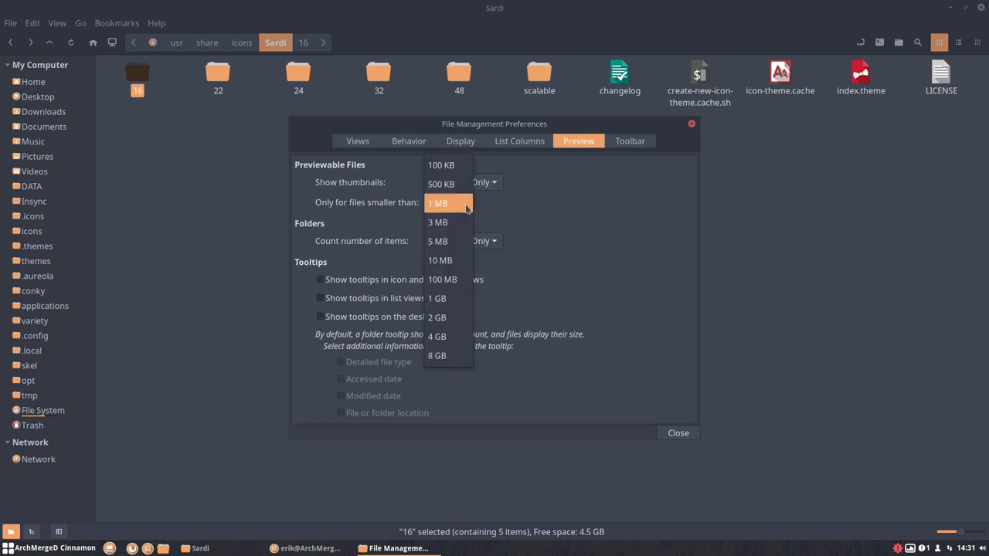
mouse_move(440, 260)
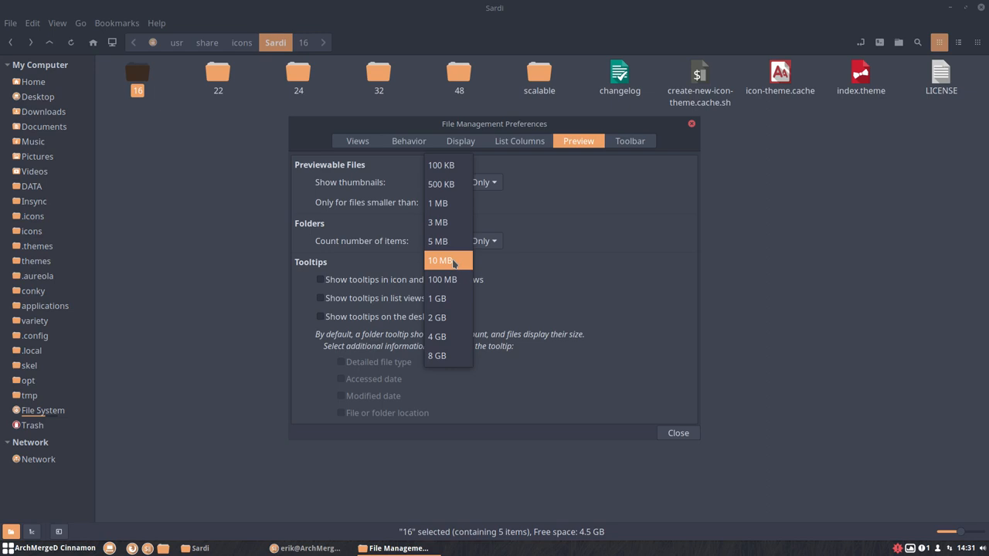
mouse_move(451, 263)
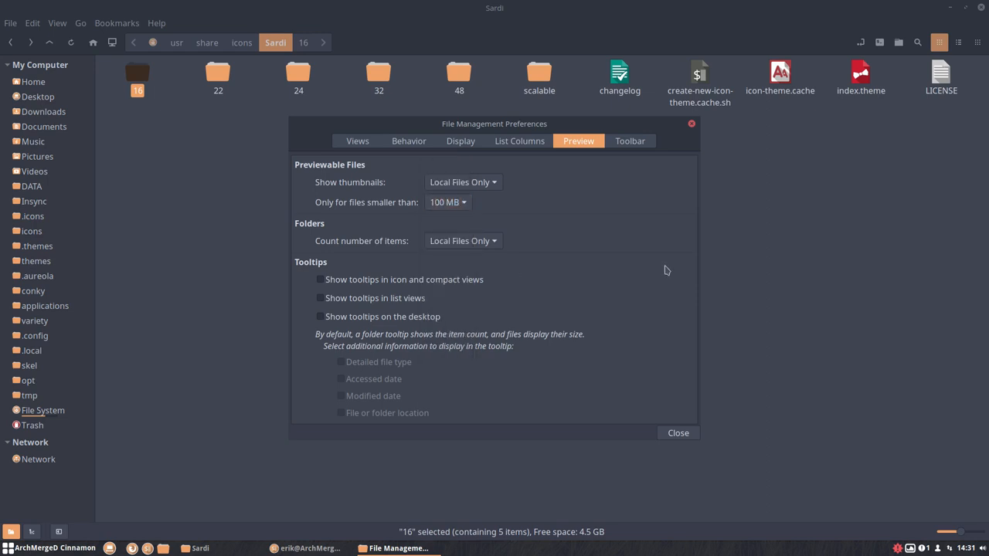
mouse_move(641, 253)
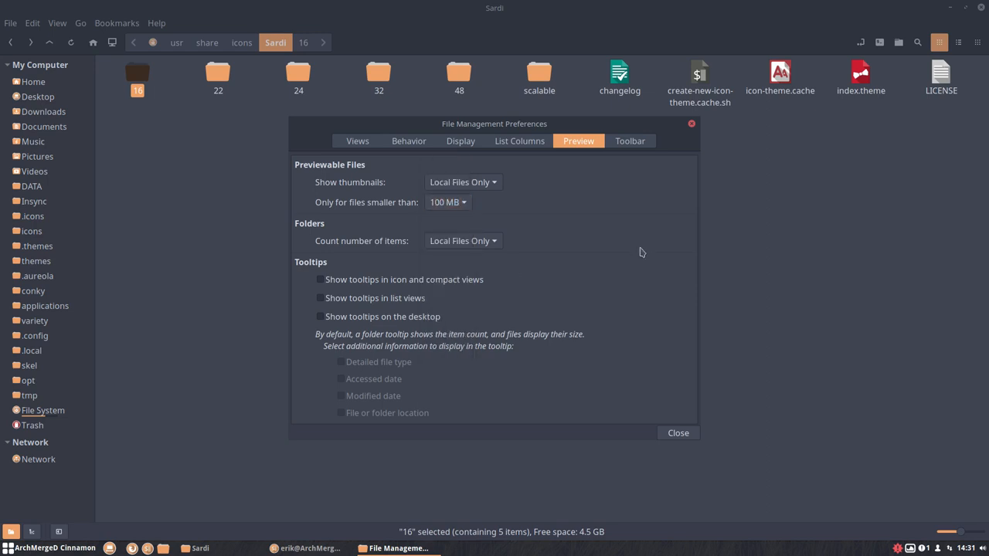
mouse_move(463, 182)
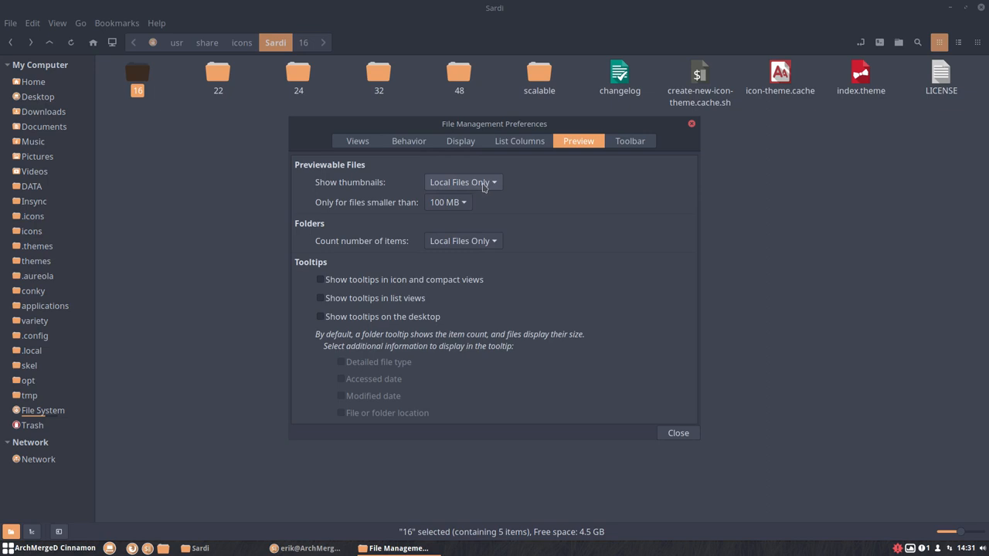
mouse_move(541, 226)
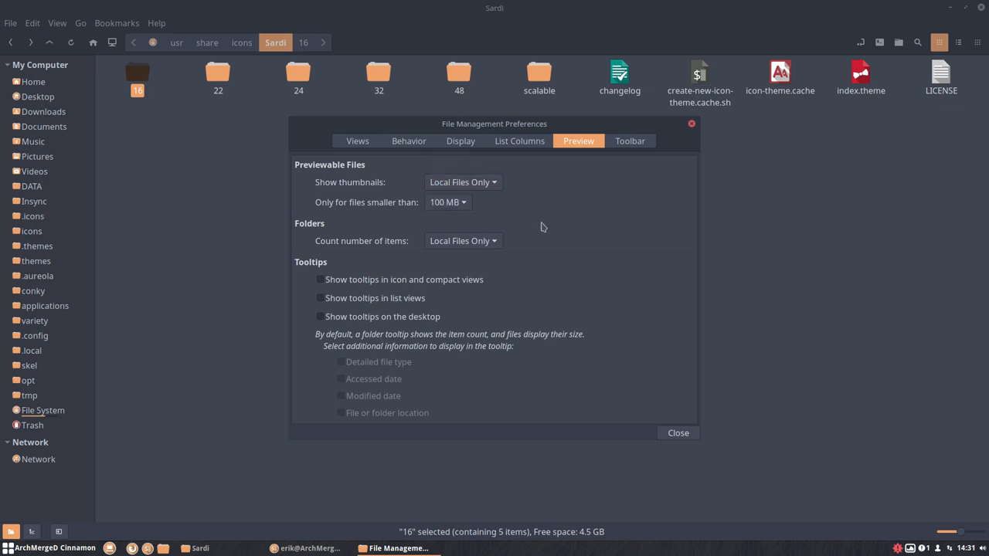
mouse_move(528, 153)
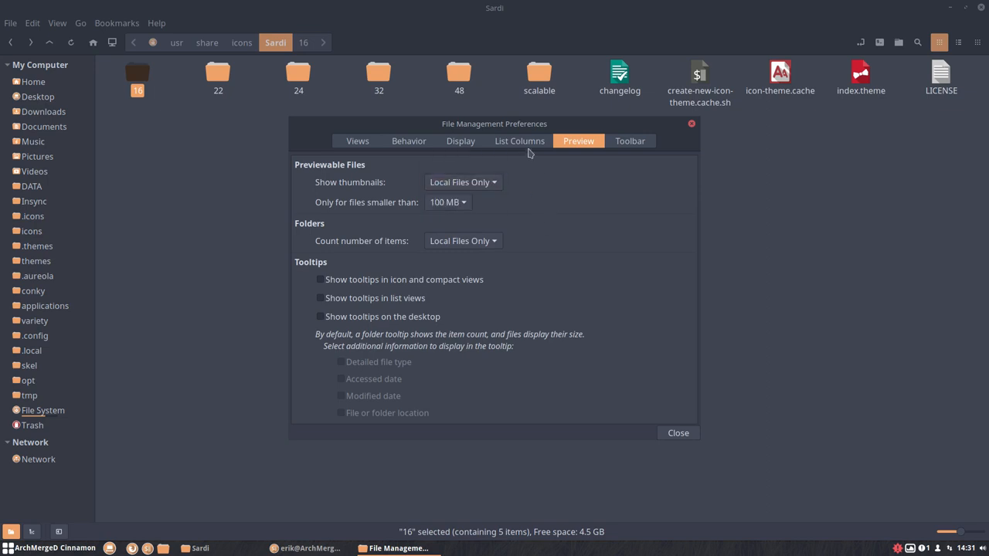
Step through List Columns, Display, Behavior and Views pages, then close Preferences.
left_click(519, 141)
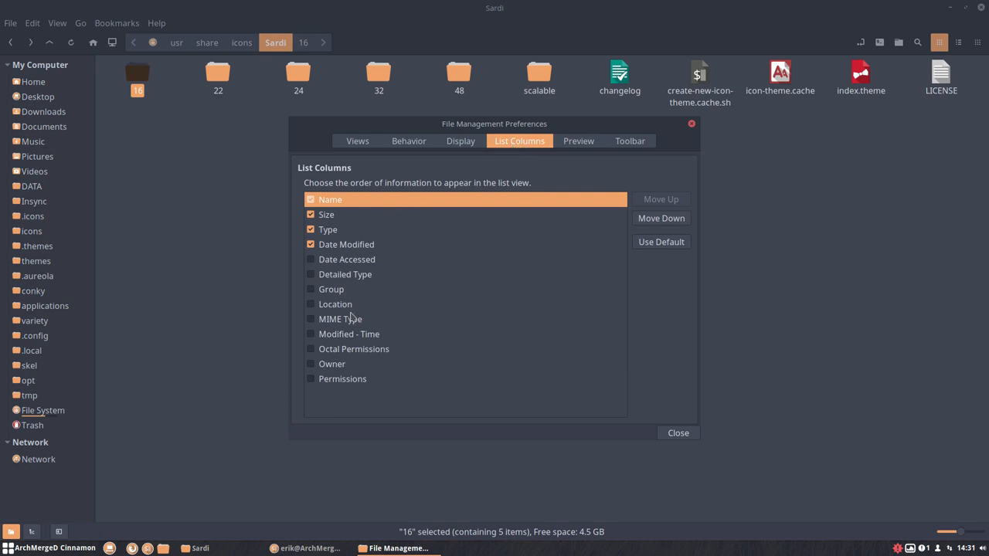
mouse_move(352, 389)
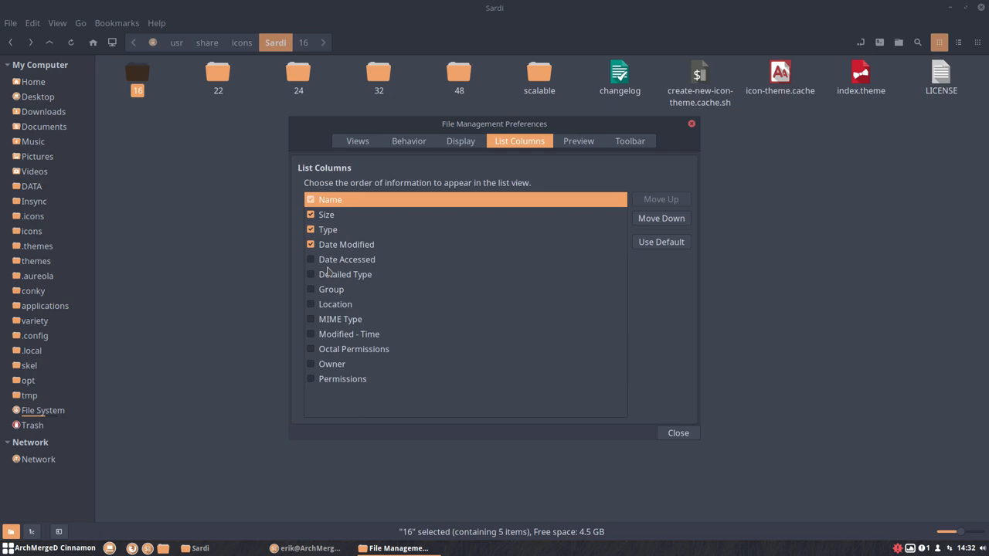
mouse_move(454, 155)
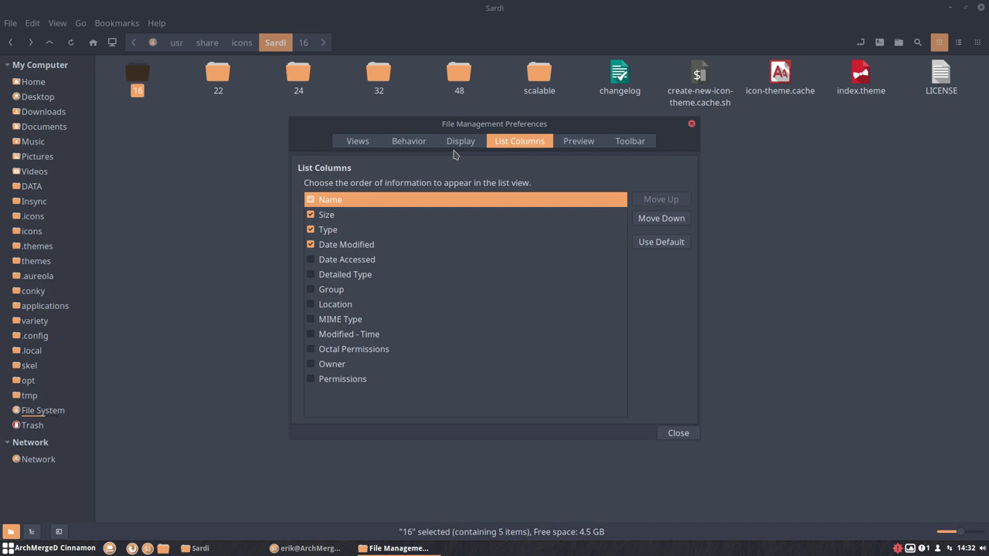
left_click(460, 140)
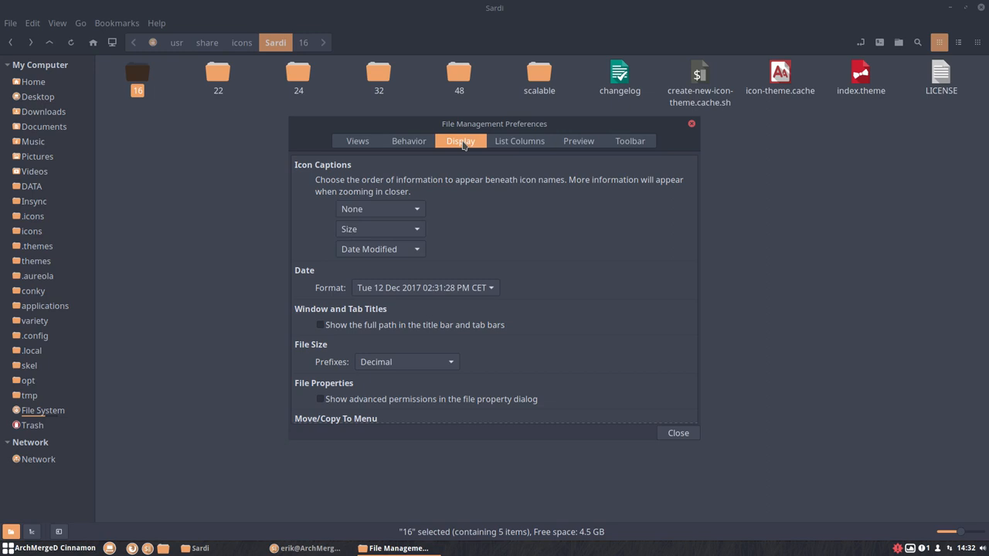
left_click(408, 140)
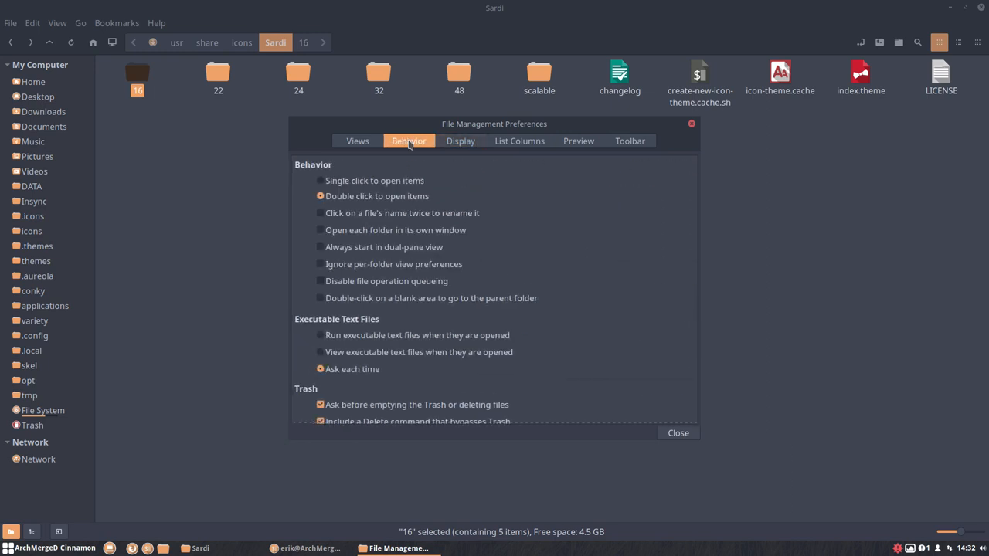
left_click(358, 141)
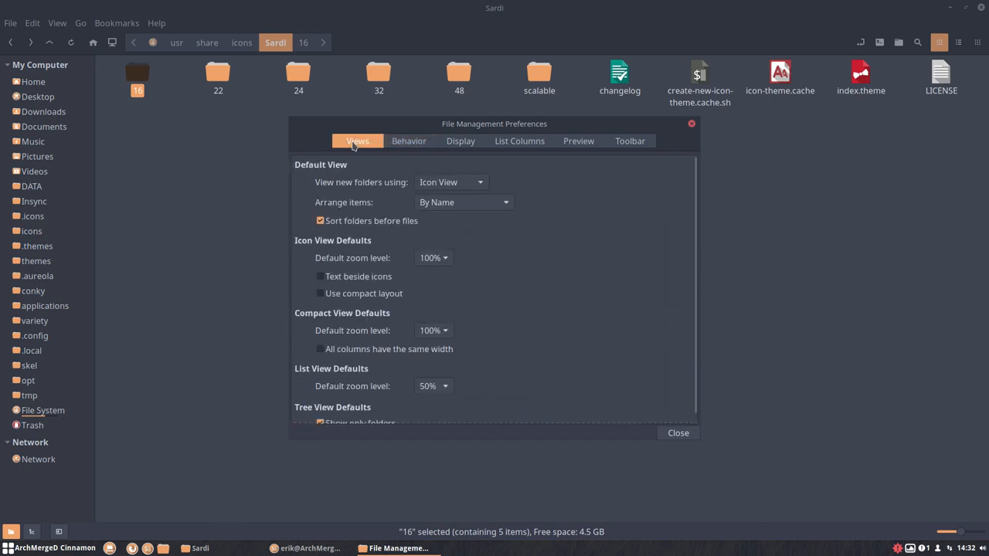
mouse_move(693, 296)
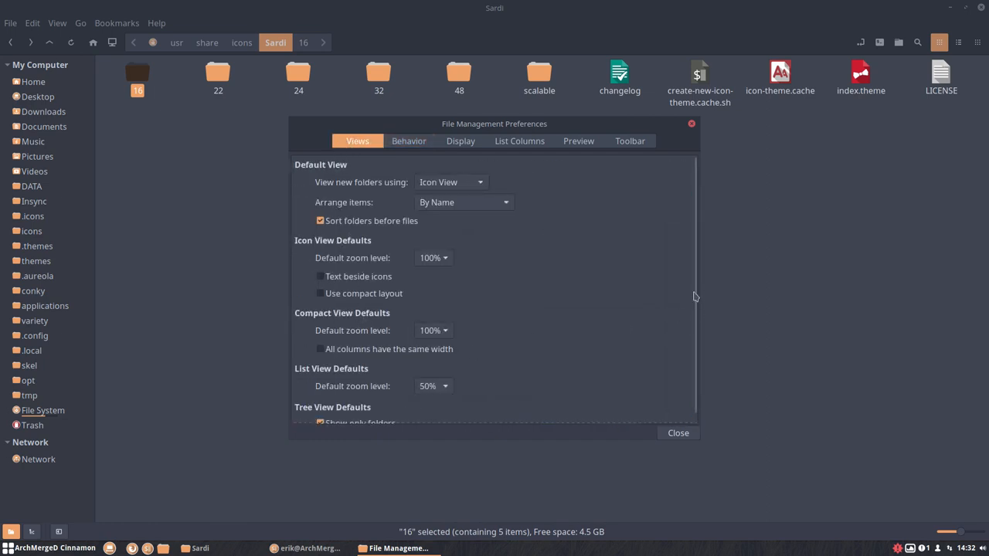
left_click(676, 432)
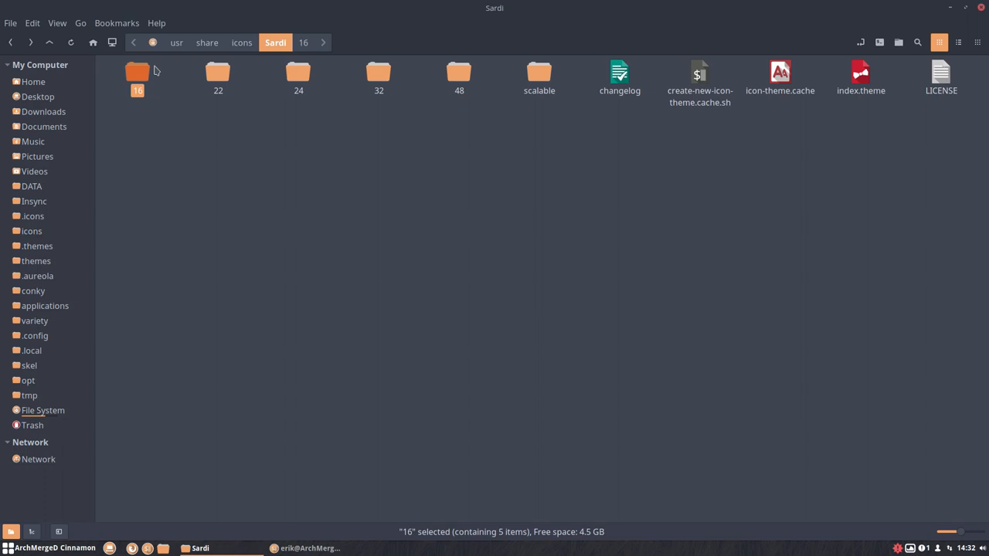
From Edit > Plugins, reach the scripts folder and open conkyzen.sh with Geany.
left_click(32, 23)
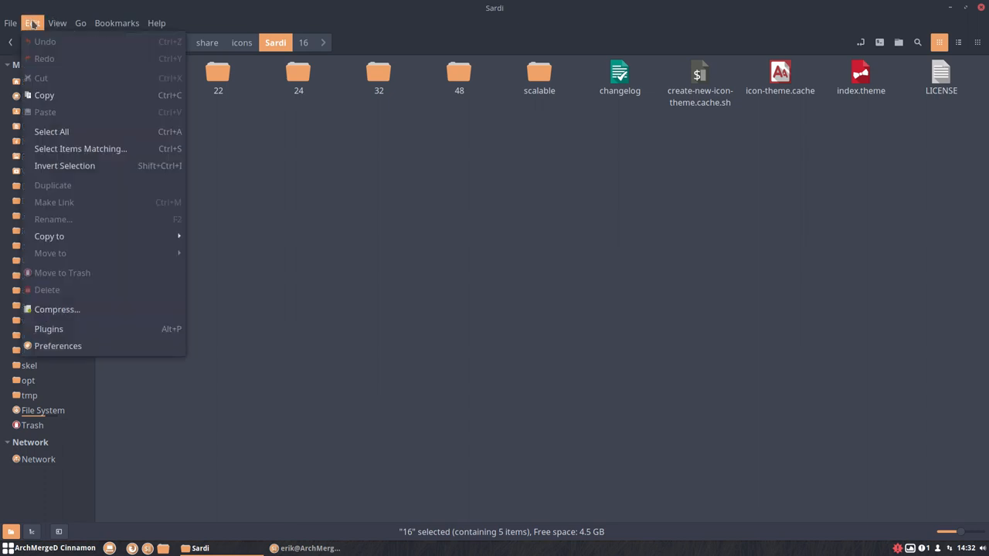
mouse_move(48, 327)
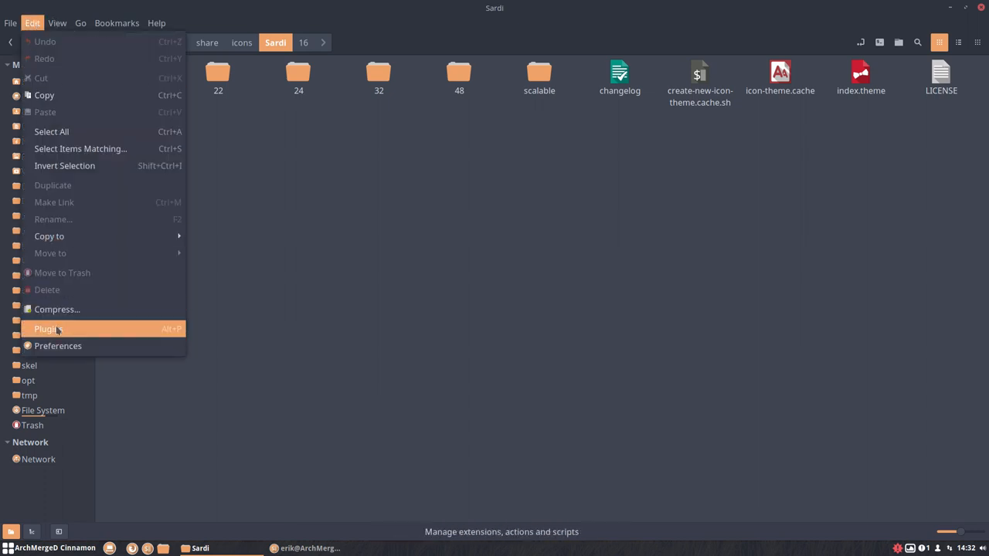
left_click(48, 328)
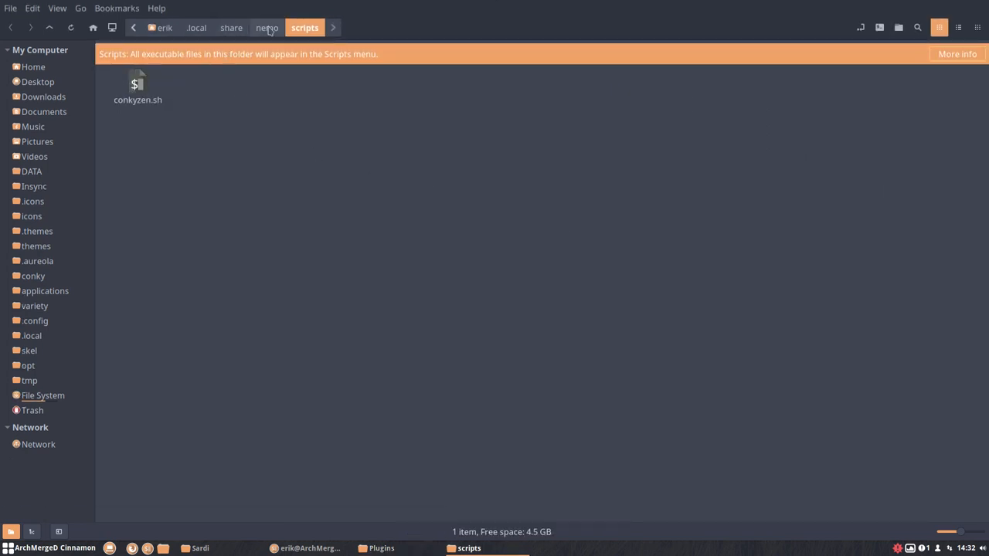
right_click(137, 83)
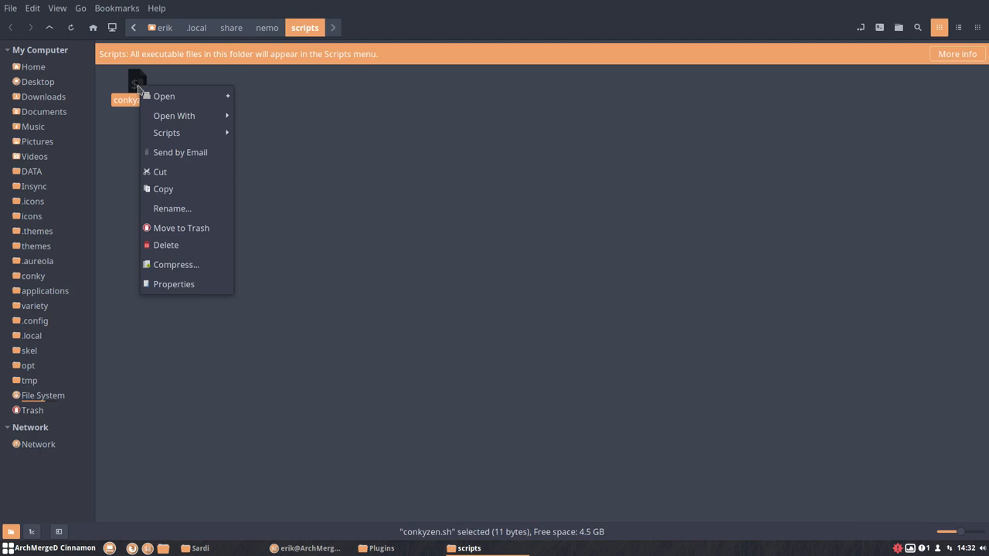
mouse_move(163, 188)
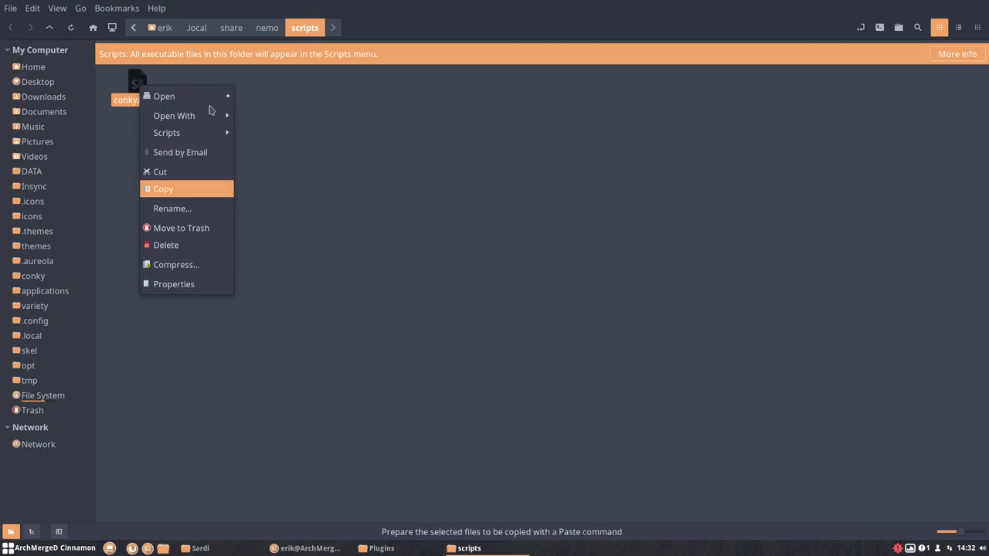
mouse_move(173, 114)
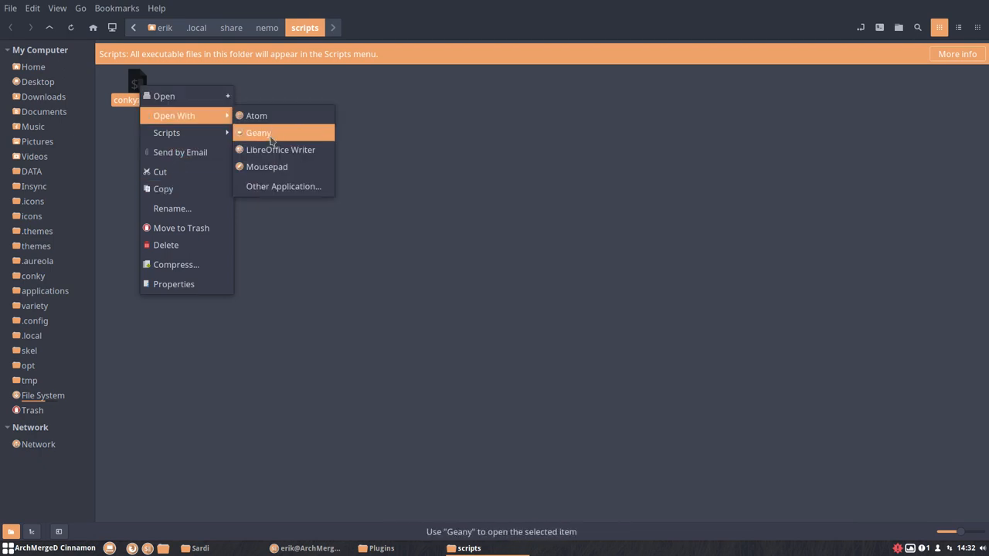
left_click(258, 133)
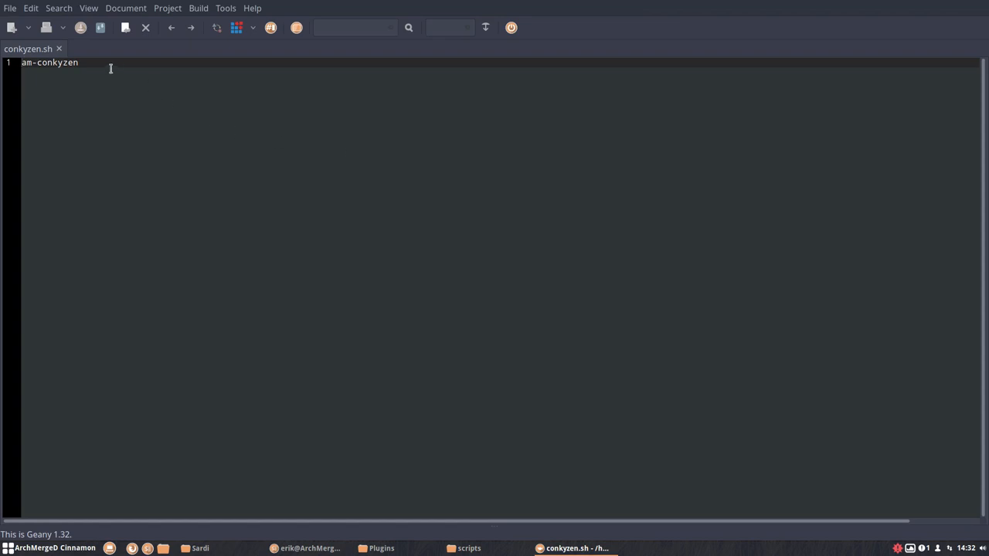
Close Geany after reading the one-line am-conkyzen script.
left_click(77, 62)
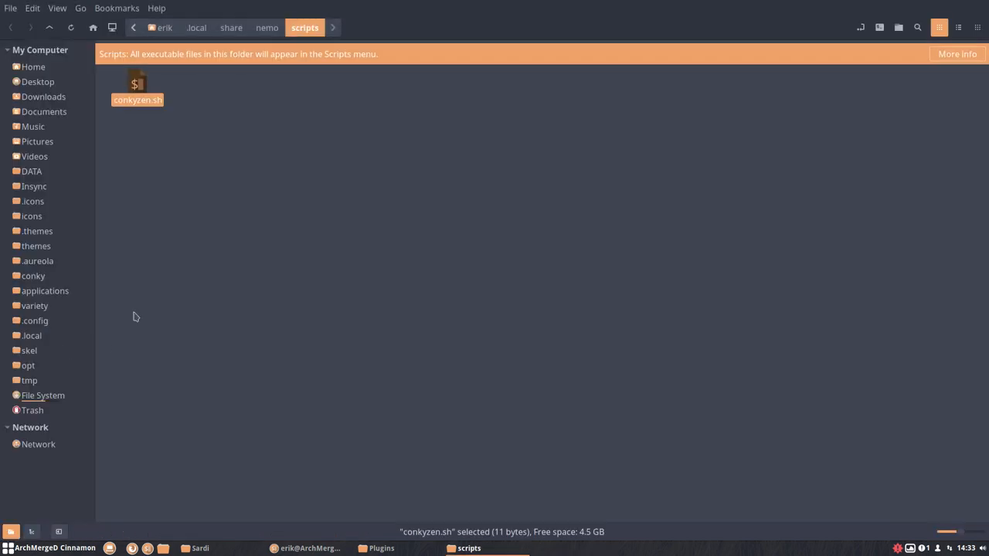
mouse_move(465, 176)
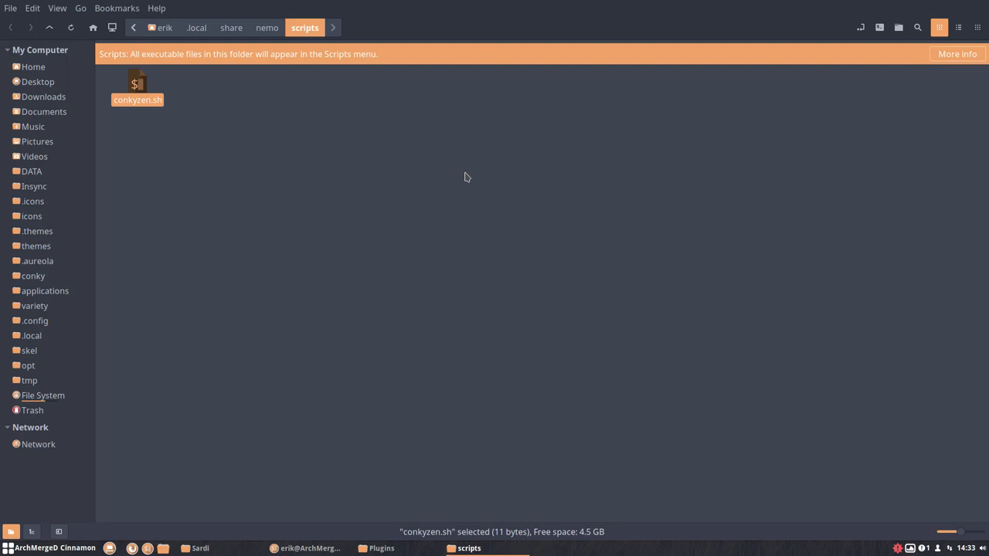
mouse_move(791, 43)
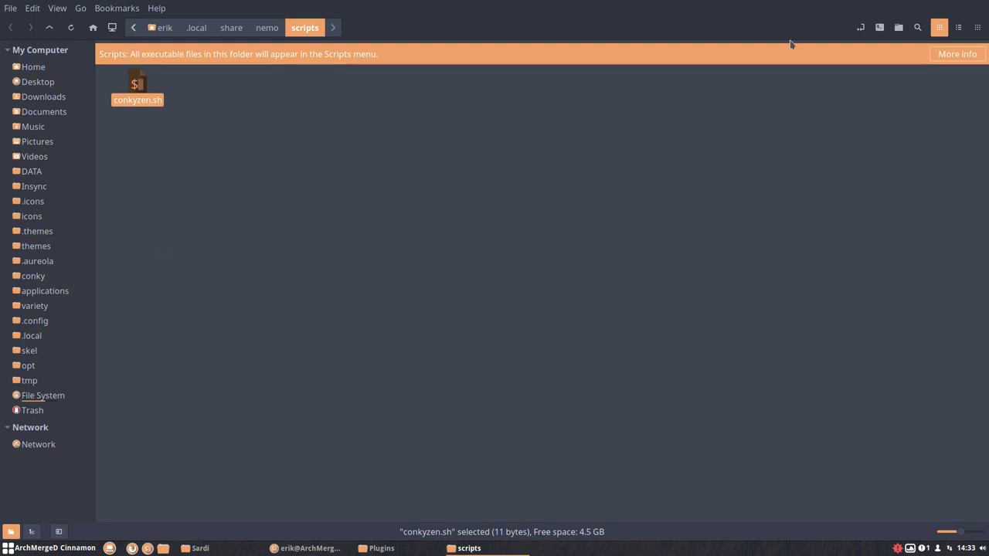
mouse_move(14, 10)
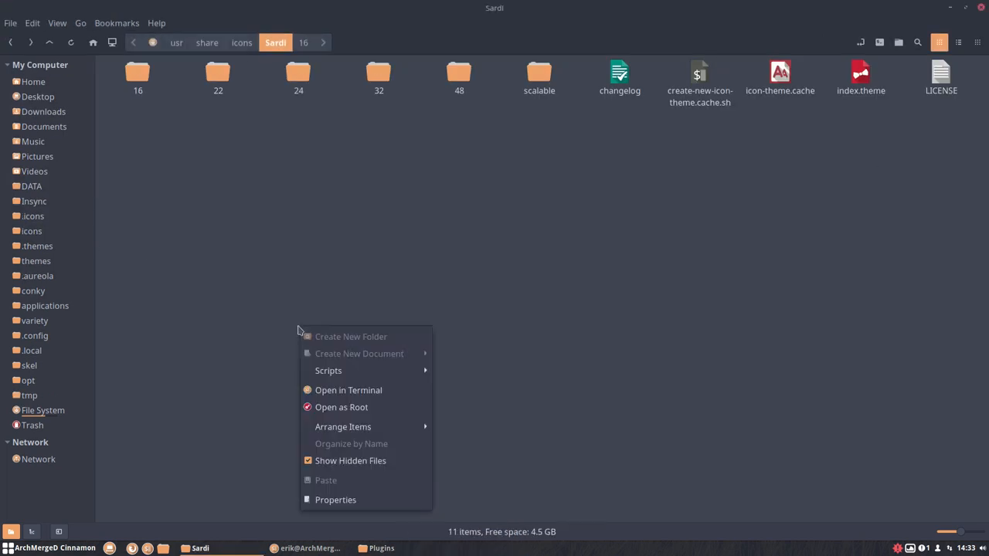
mouse_move(328, 371)
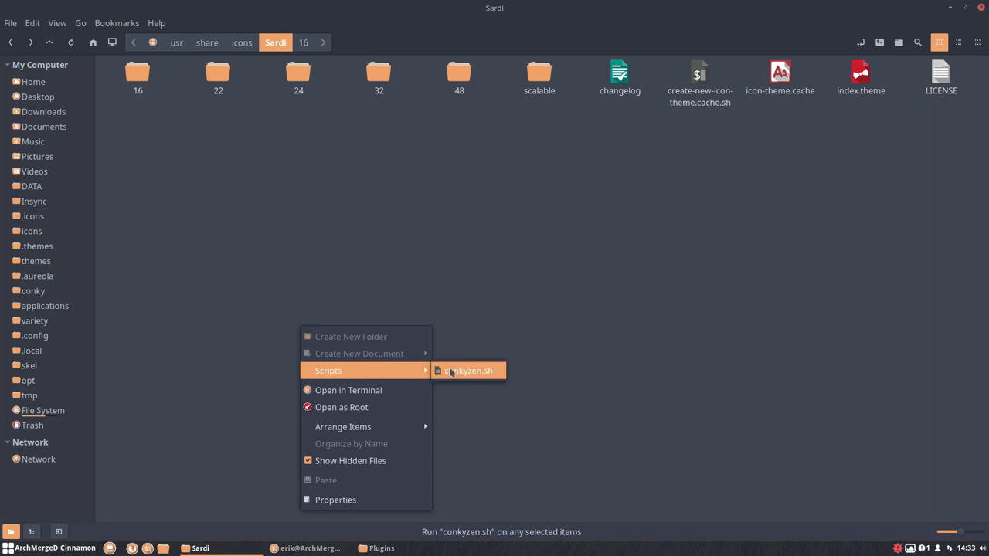
Run conkyzen.sh, sort the conky list by Conky Name, then cancel the manager.
left_click(468, 371)
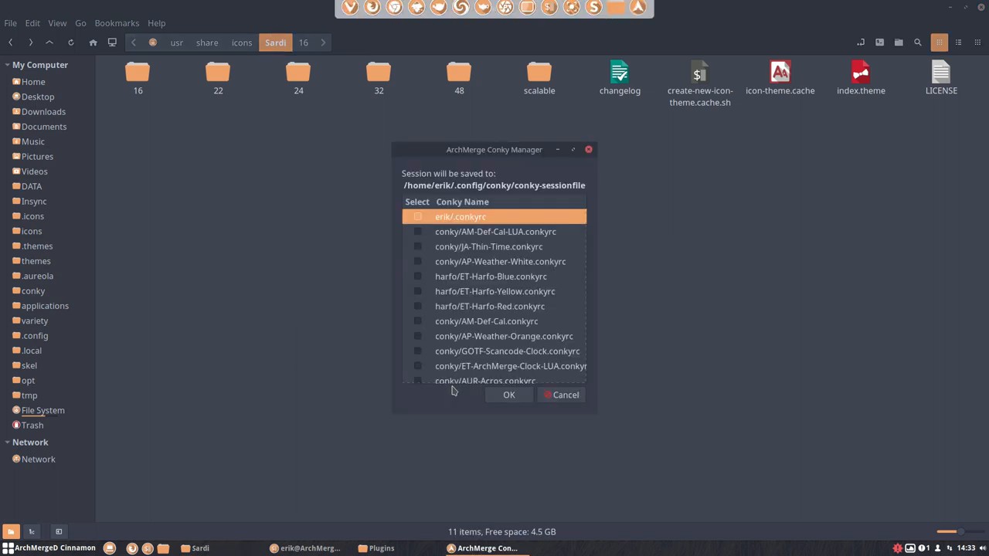
left_click(462, 201)
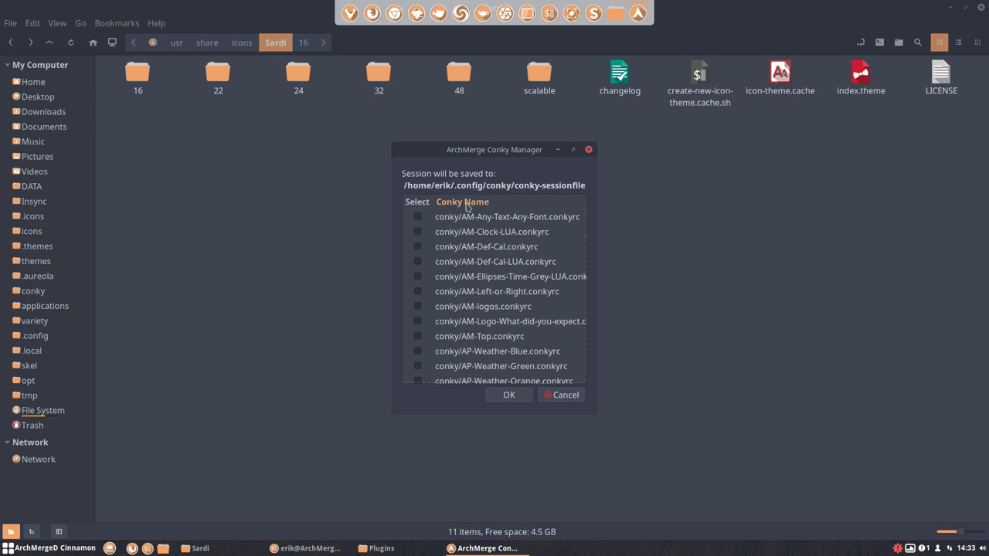
scroll("down", 3)
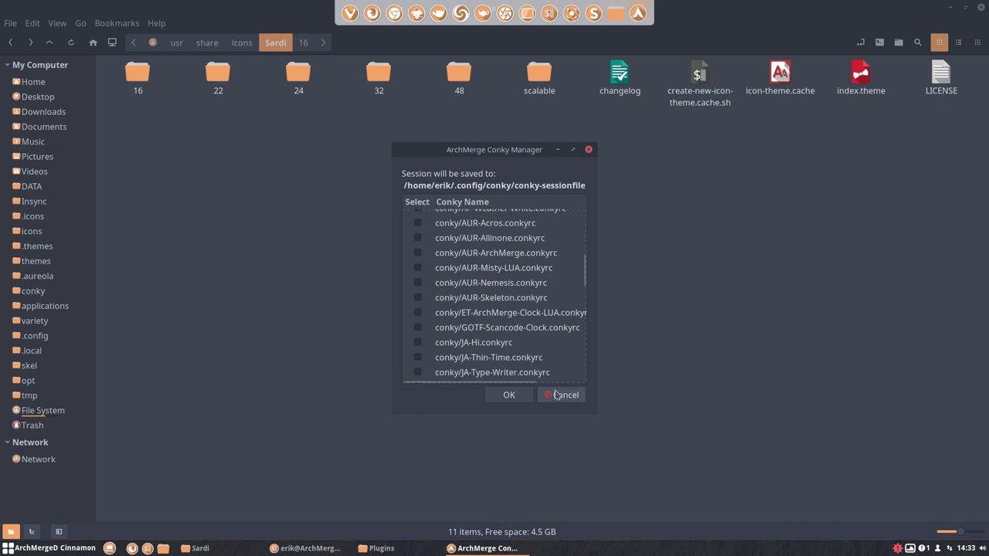
left_click(565, 396)
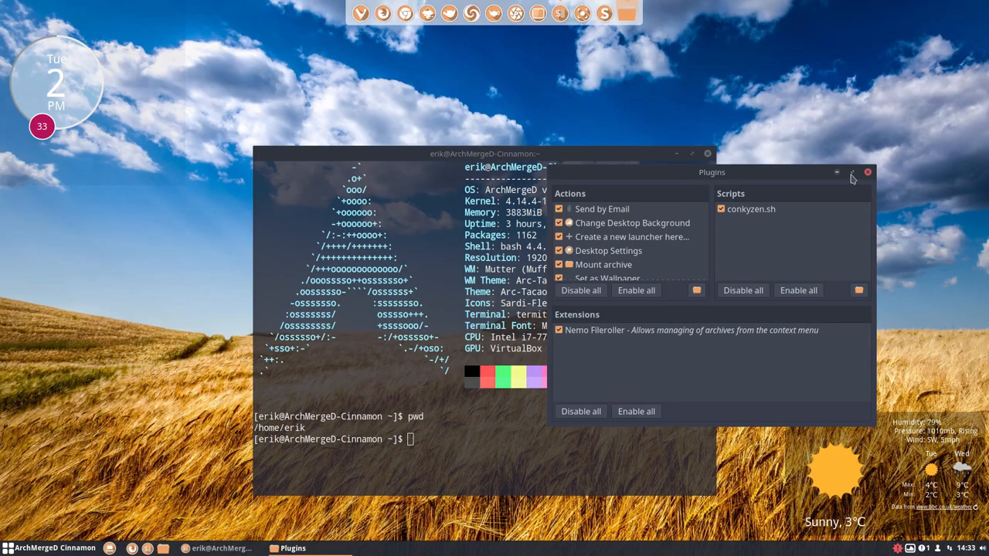
mouse_move(757, 183)
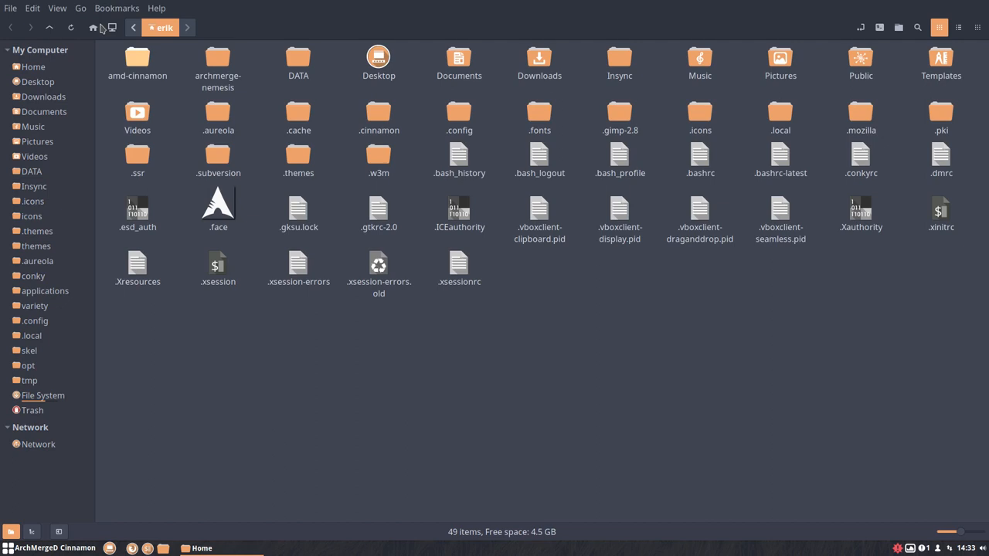
Add a hidden folder to the selection and use Edit > Invert Selection on the home folder.
left_click(32, 7)
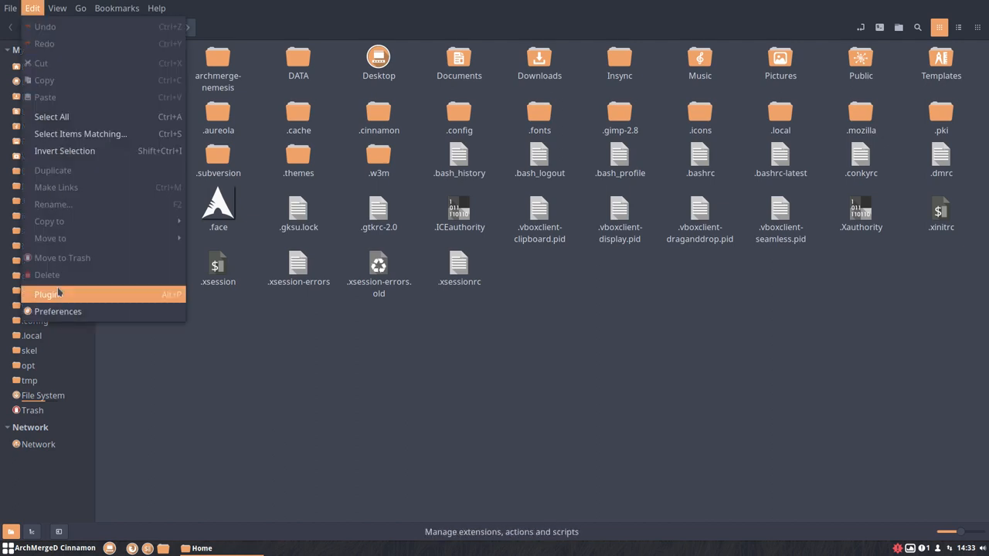
mouse_move(65, 151)
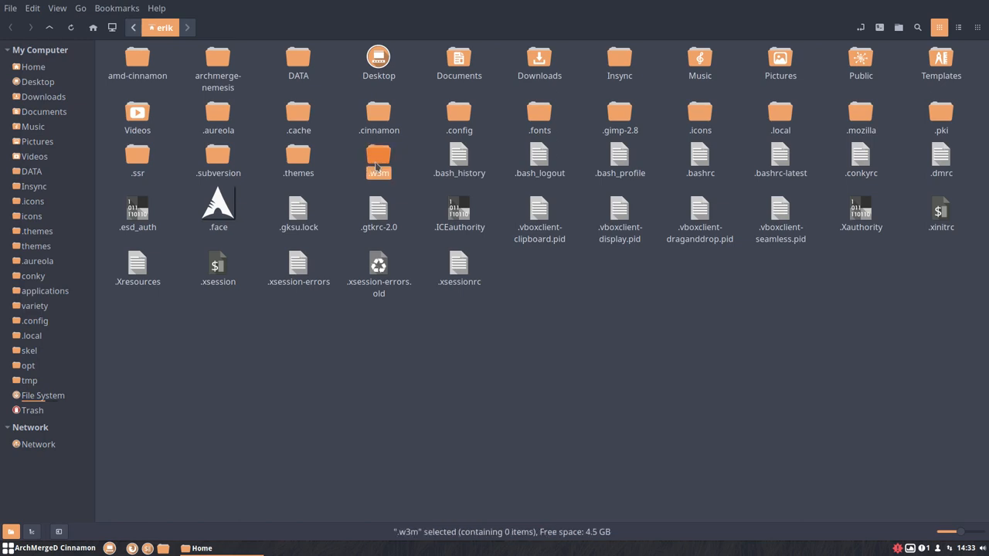
left_click(459, 111)
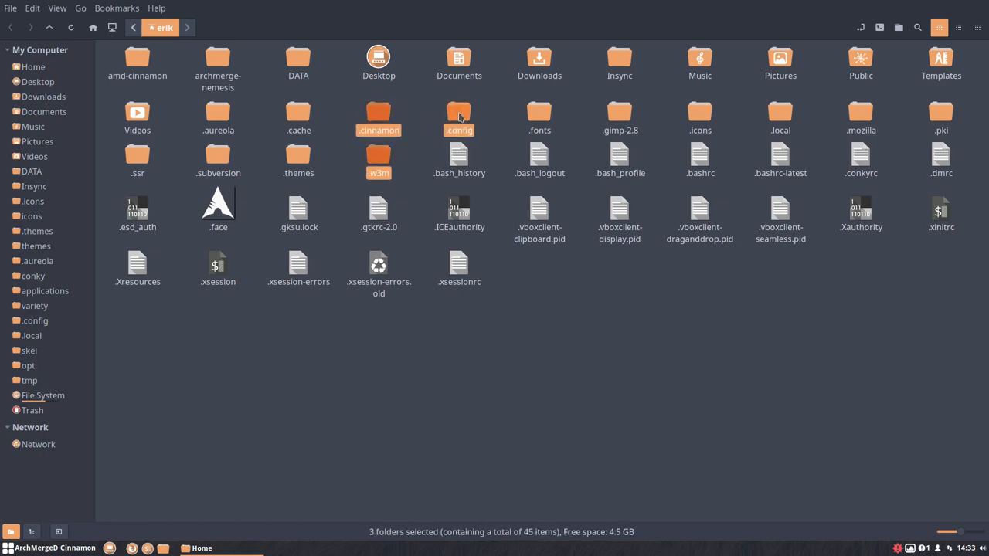
left_click(33, 7)
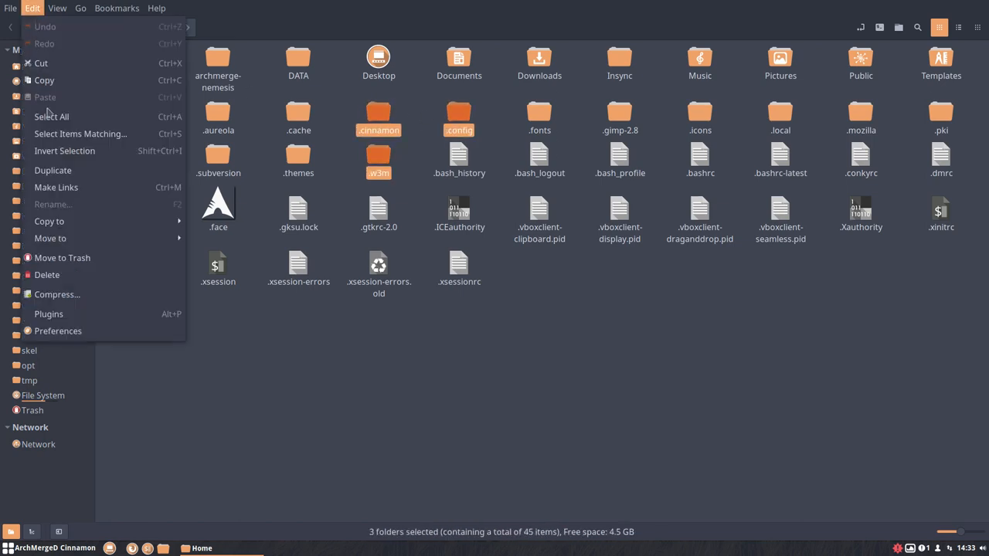
left_click(51, 117)
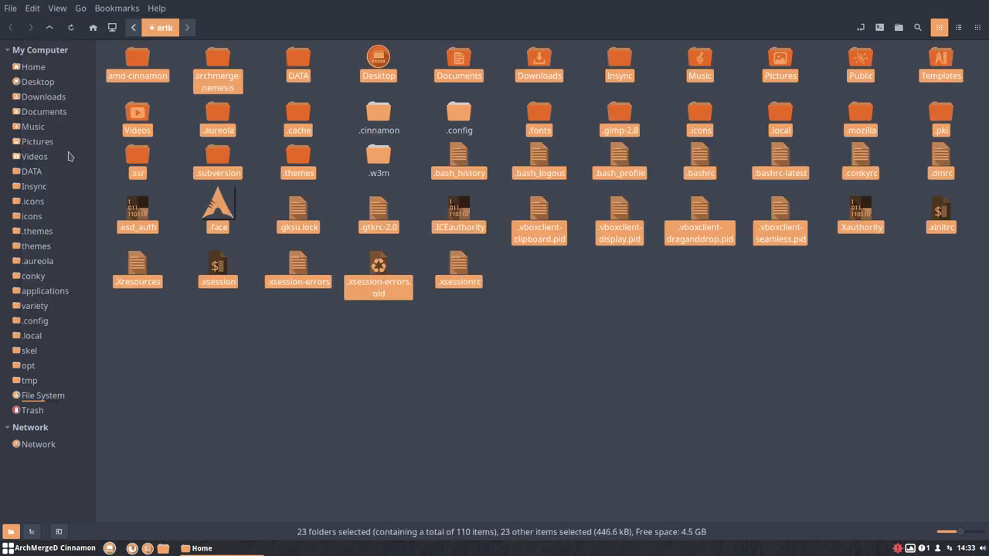
mouse_move(694, 284)
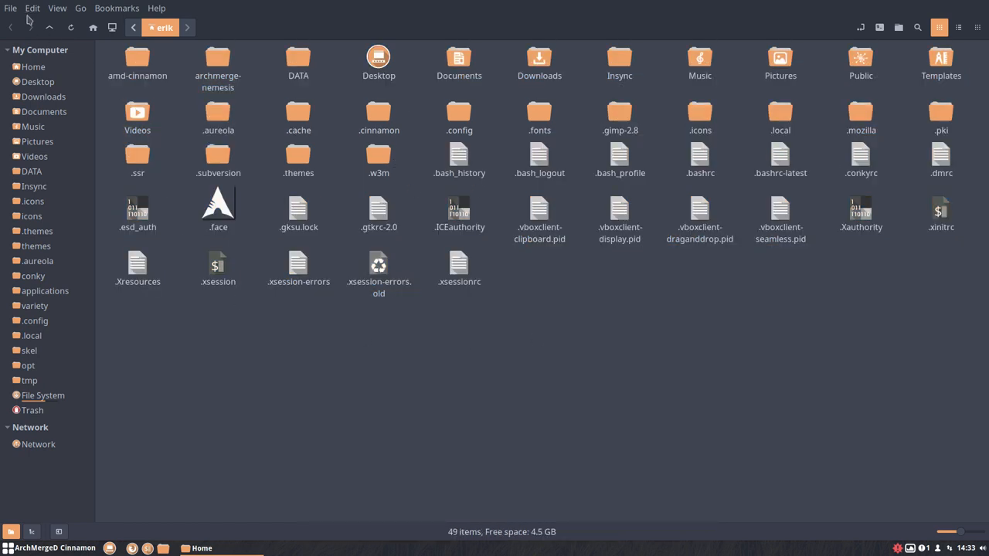
left_click(32, 8)
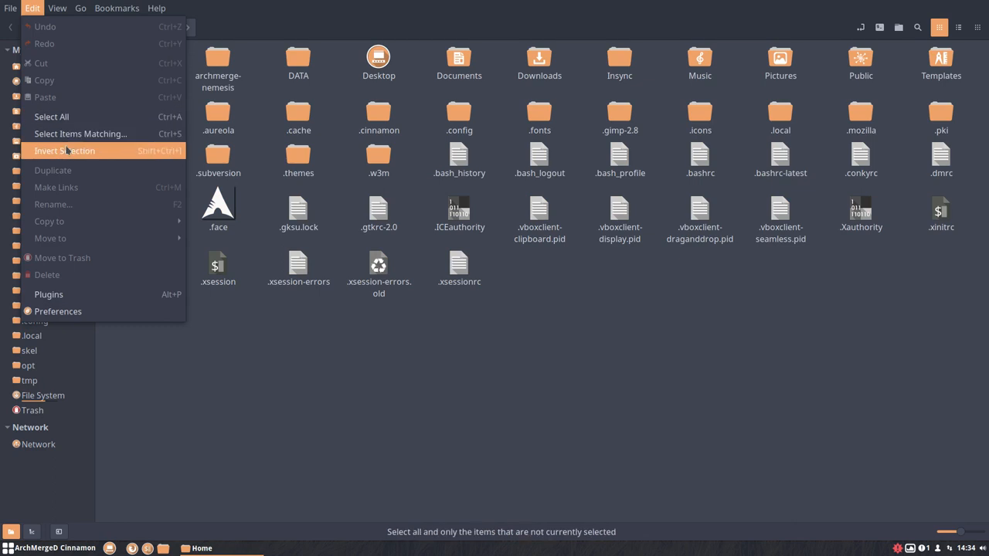
left_click(57, 8)
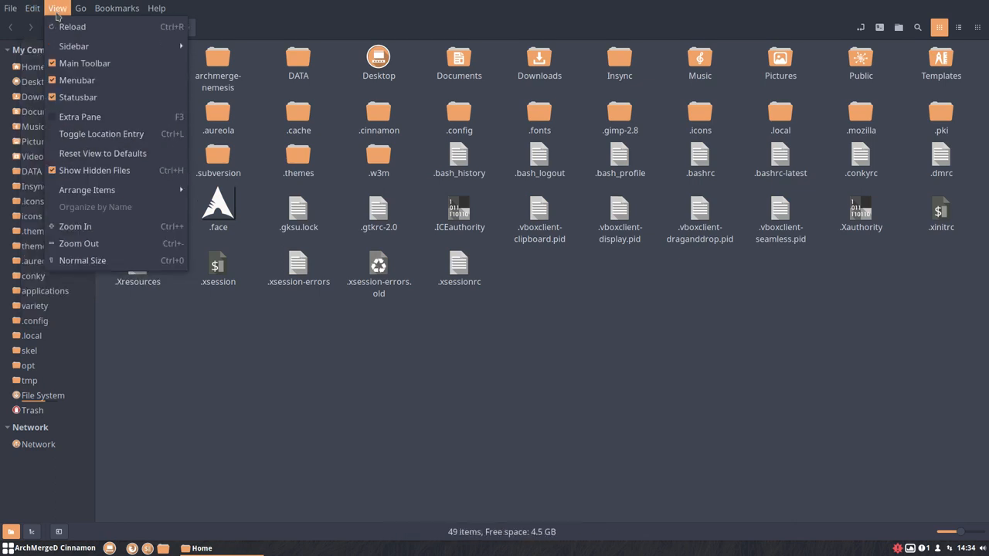
mouse_move(71, 26)
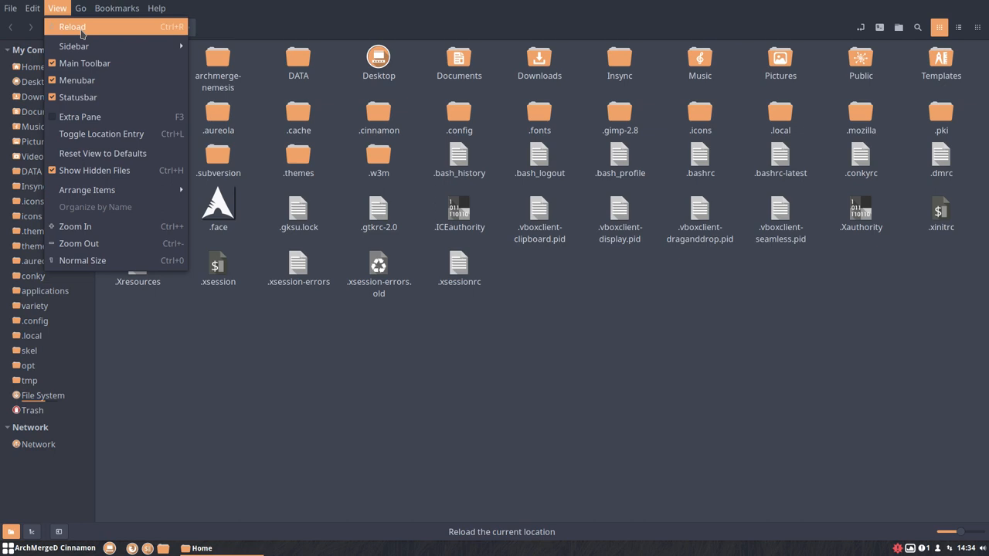
left_click(71, 28)
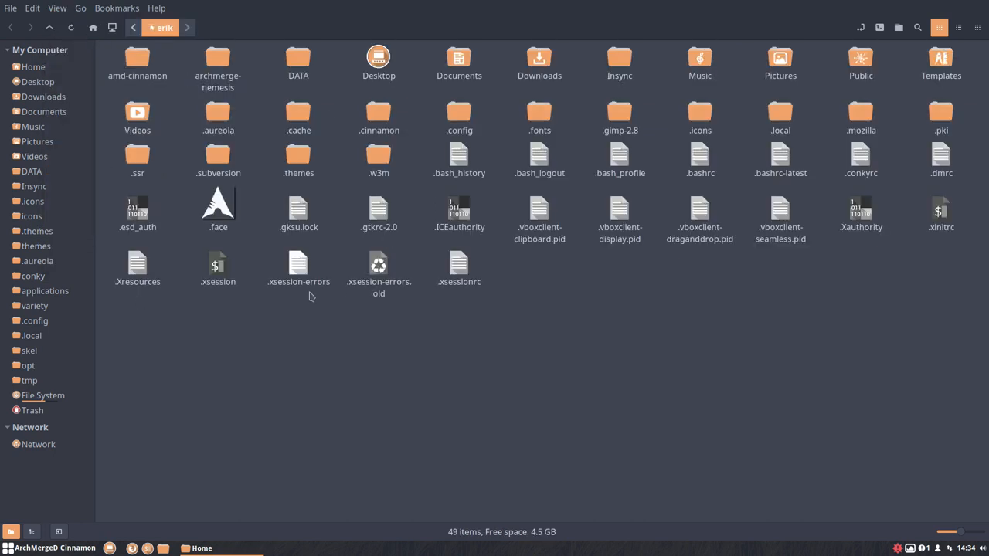
Browse the View and Bookmarks menus, then close the home folder window via File > Close.
left_click(58, 7)
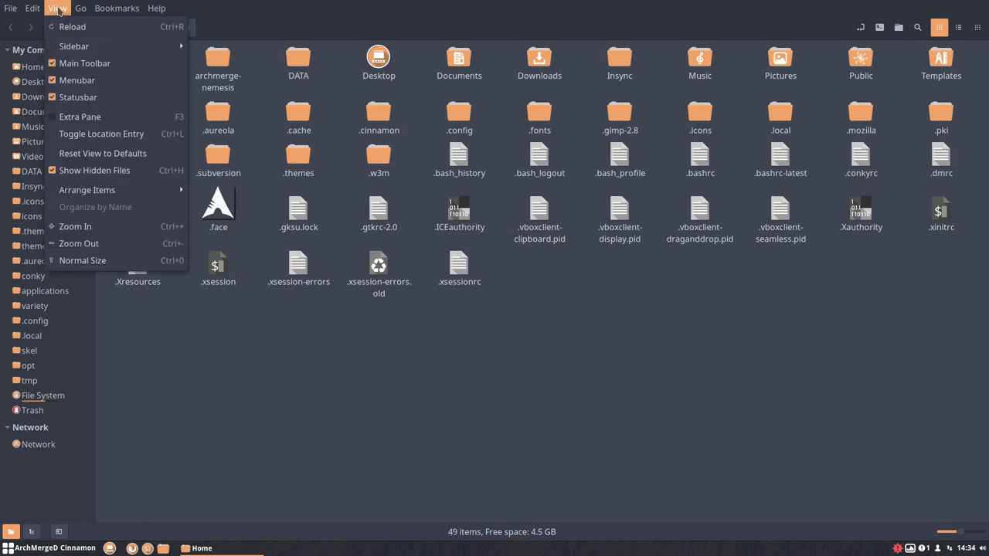
left_click(117, 8)
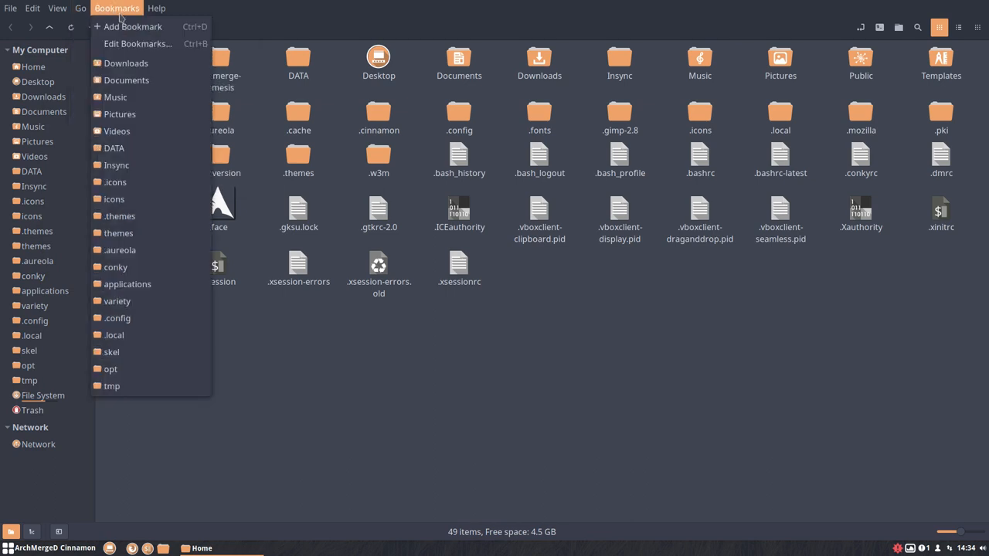
mouse_move(80, 7)
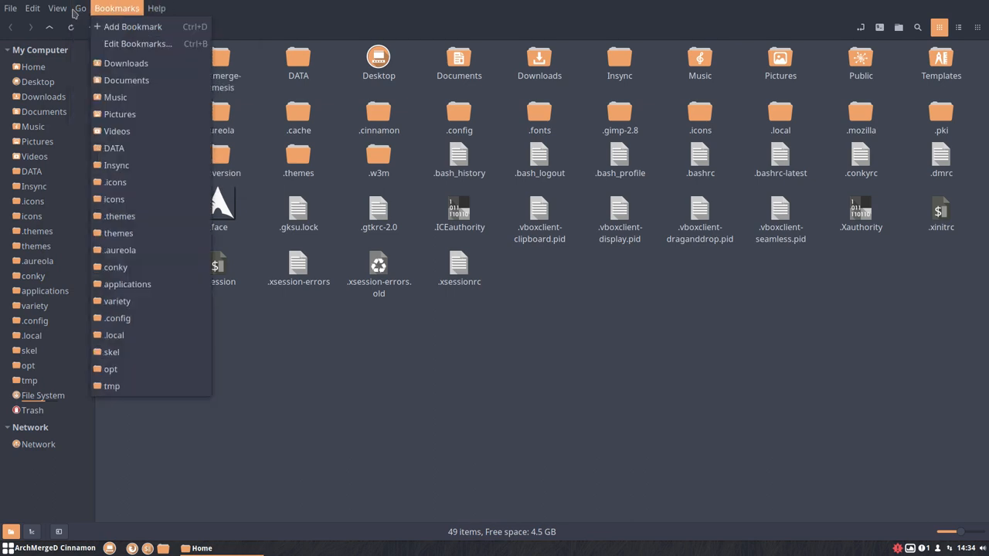
left_click(9, 8)
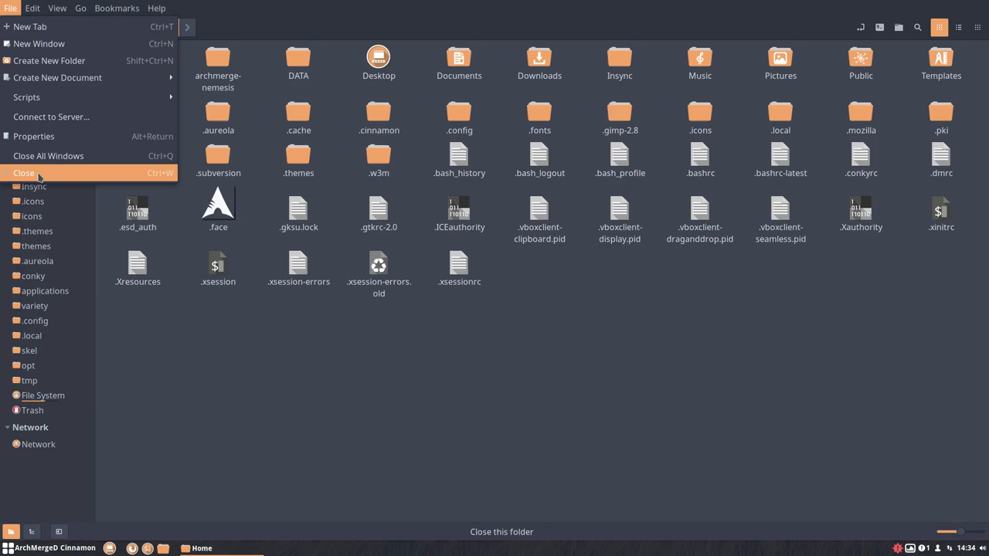
left_click(24, 174)
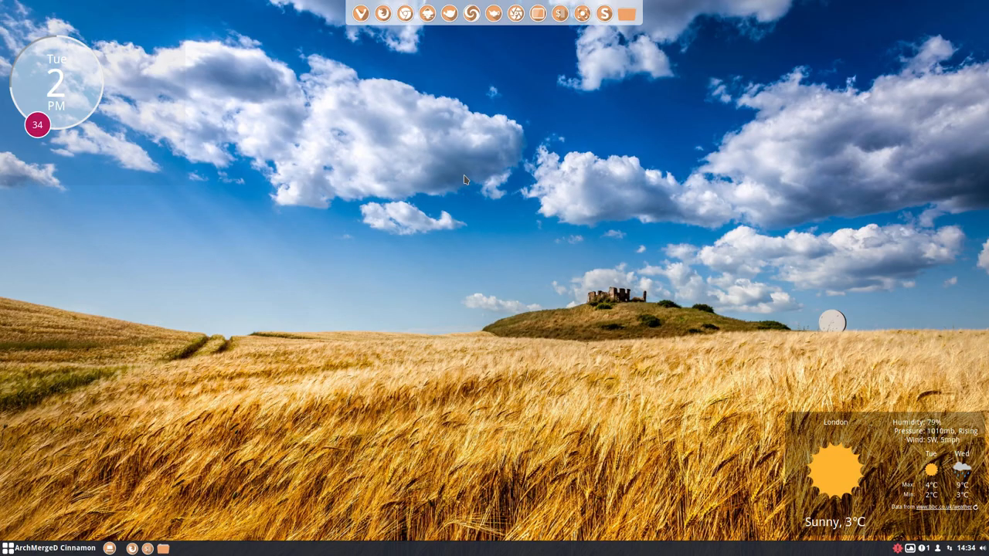
mouse_move(316, 198)
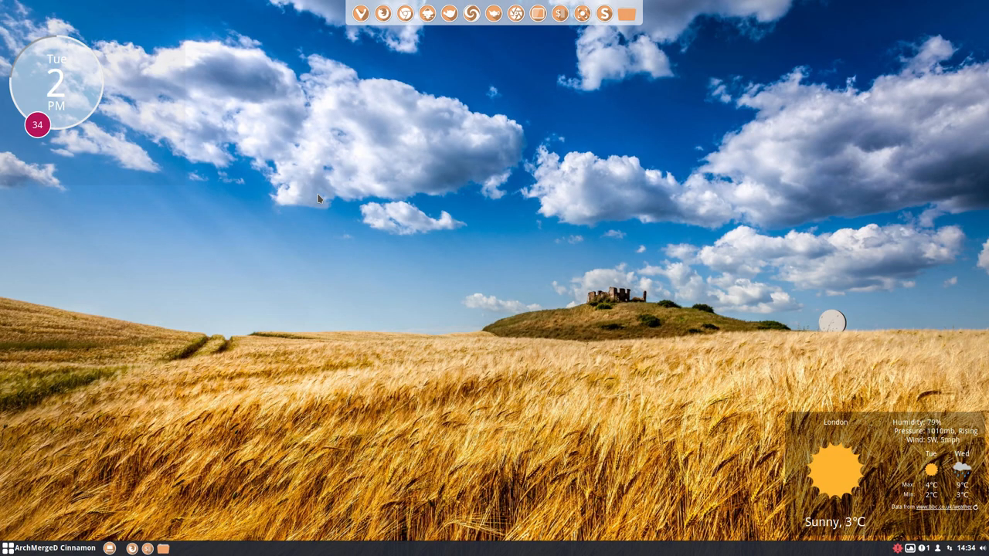